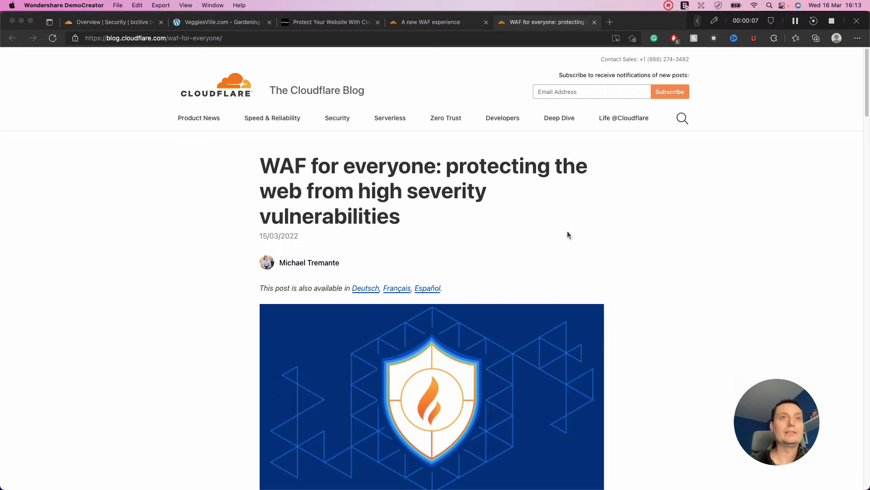
- Read through the WAF article's 'Why', 'When' and 'The Challenge' sections
{"action": "scroll", "scroll_direction": "down", "scroll_amount": 3}
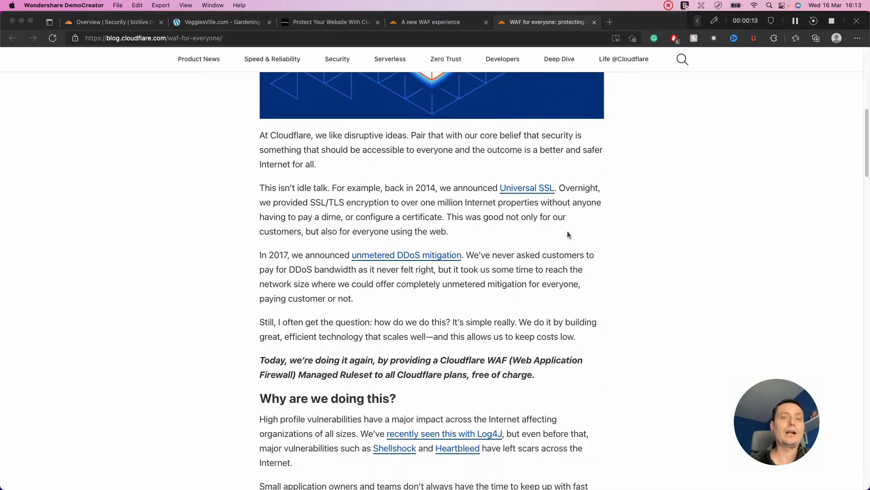
{"action": "scroll", "scroll_direction": "down", "scroll_amount": 3}
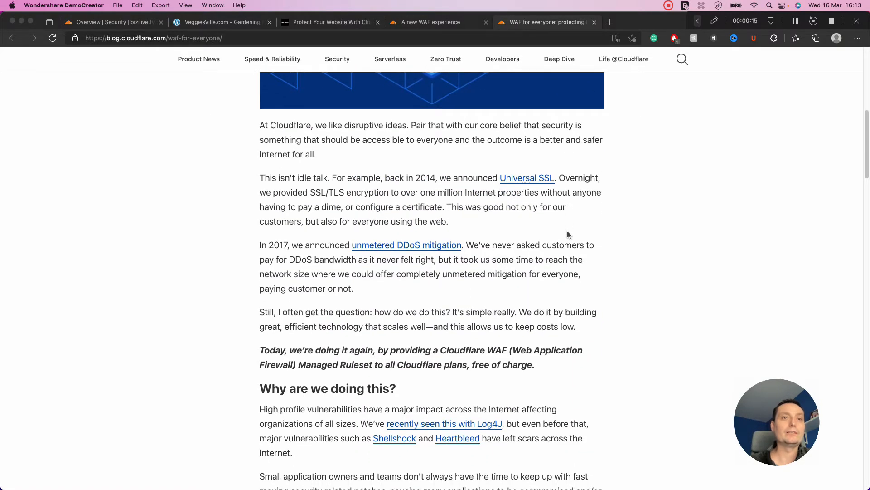
{"action": "scroll", "scroll_direction": "up", "scroll_amount": 3}
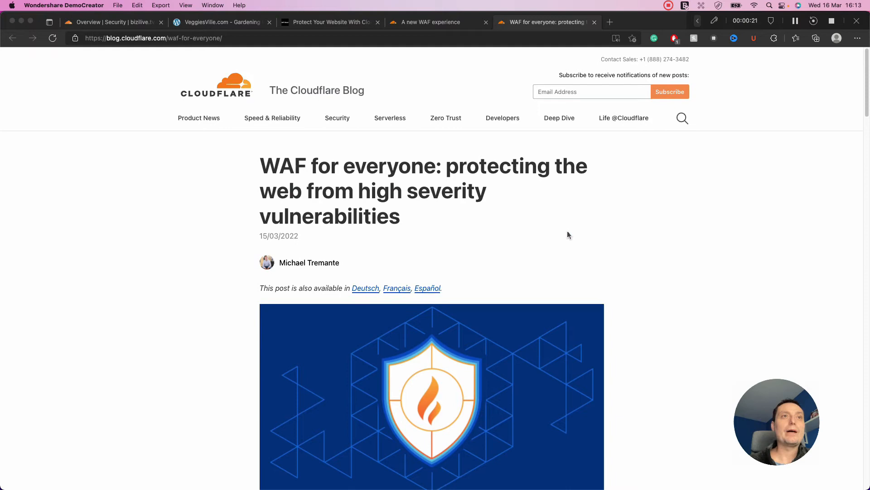
{"action": "scroll", "scroll_direction": "down", "scroll_amount": 3}
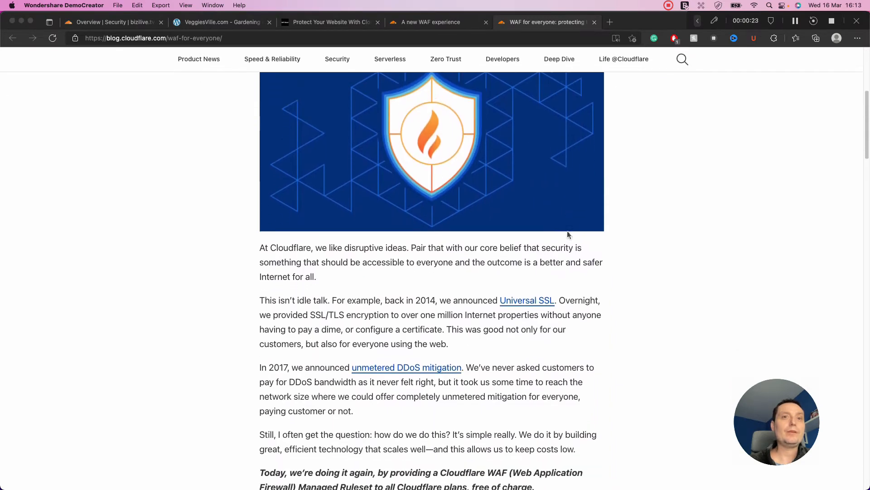
{"action": "scroll", "scroll_direction": "down", "scroll_amount": 3}
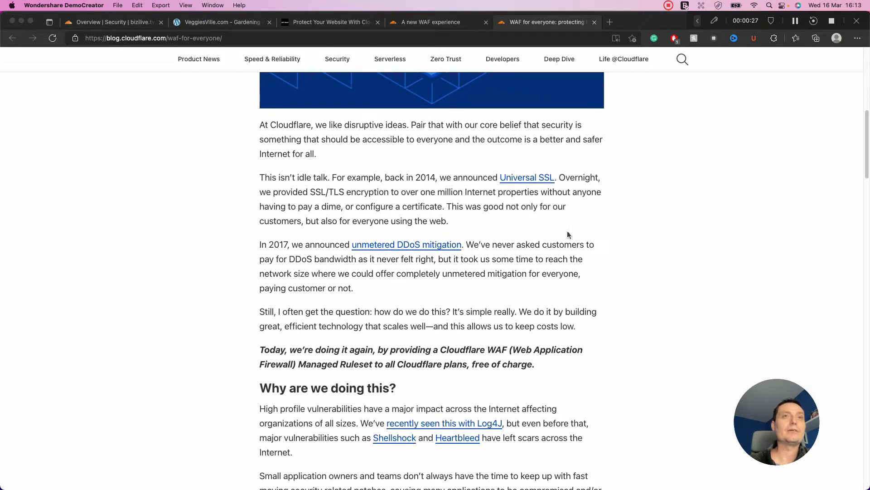
{"action": "scroll", "scroll_direction": "up", "scroll_amount": 3}
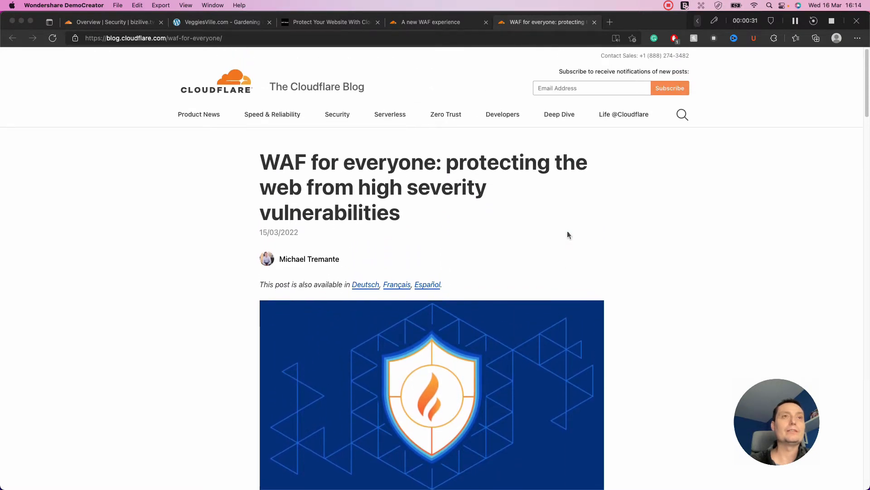
{"action": "mouse_move", "coordinate": [278, 232]}
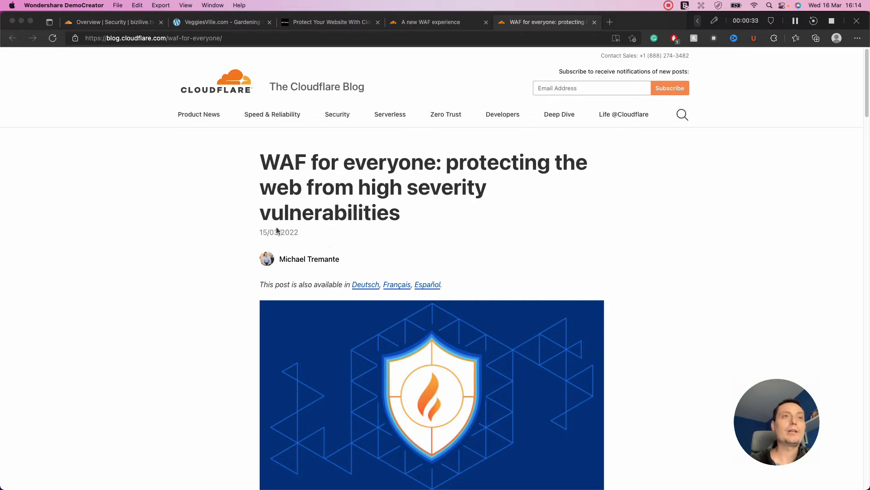
{"action": "scroll", "scroll_direction": "down", "scroll_amount": 3}
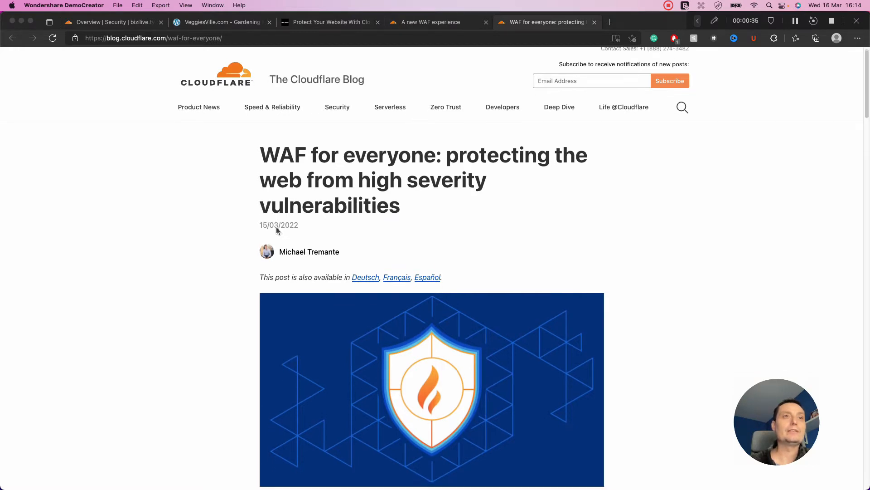
{"action": "scroll", "scroll_direction": "down", "scroll_amount": 3}
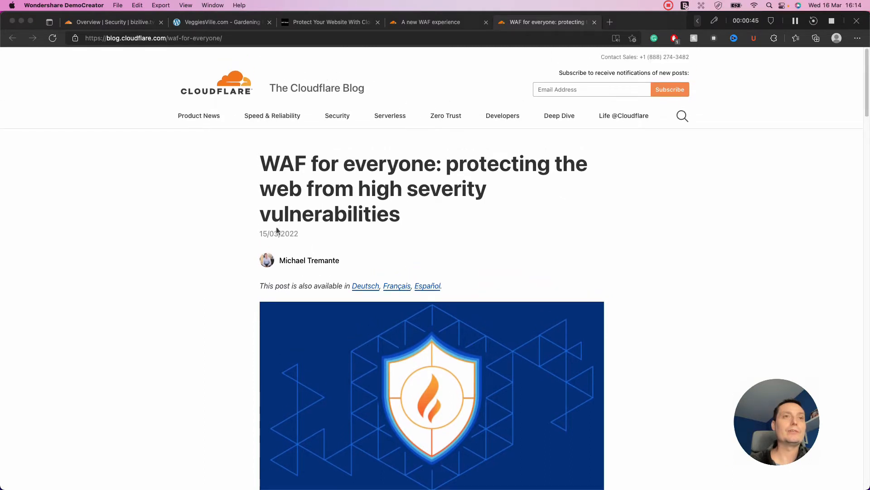
{"action": "scroll", "scroll_direction": "down", "scroll_amount": 3}
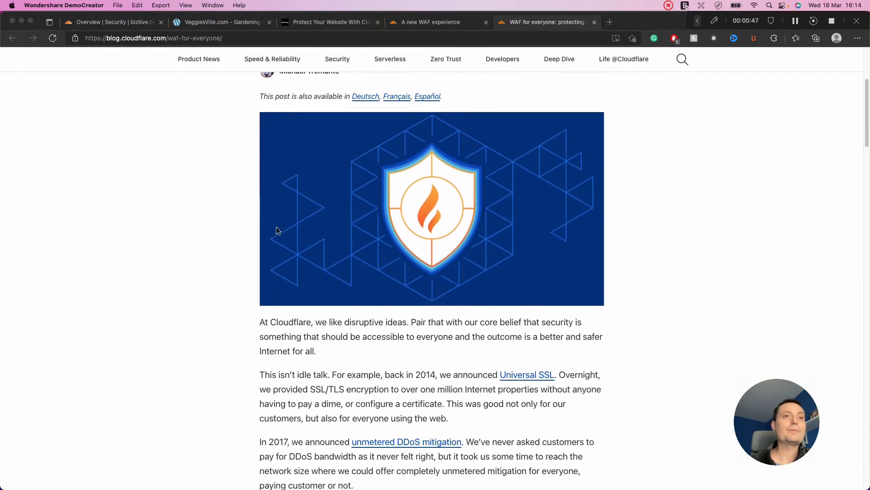
{"action": "scroll", "scroll_direction": "down", "scroll_amount": 3}
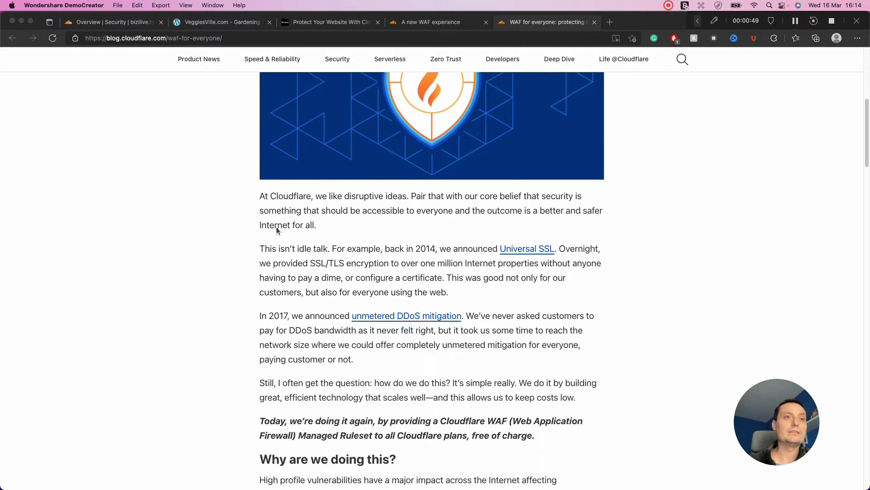
{"action": "scroll", "scroll_direction": "down", "scroll_amount": 3}
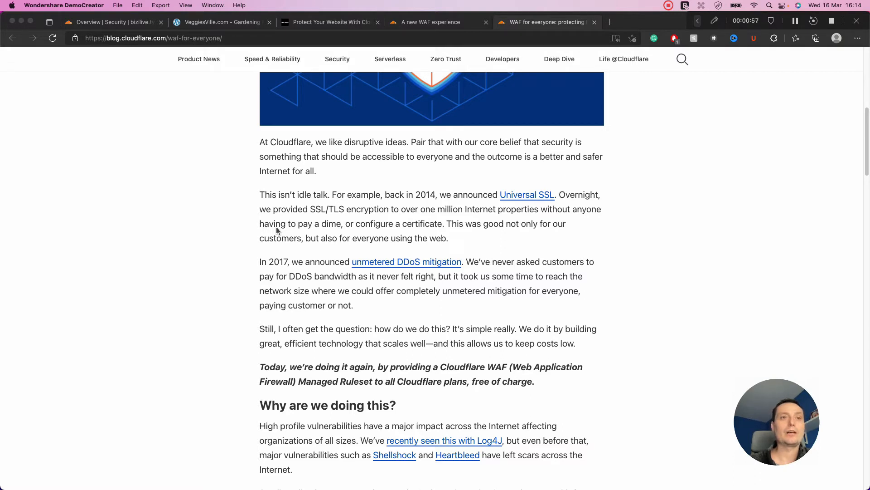
- Continue down to the Free Cloudflare Managed Ruleset heading and its rule list
{"action": "scroll", "scroll_direction": "down", "scroll_amount": 3}
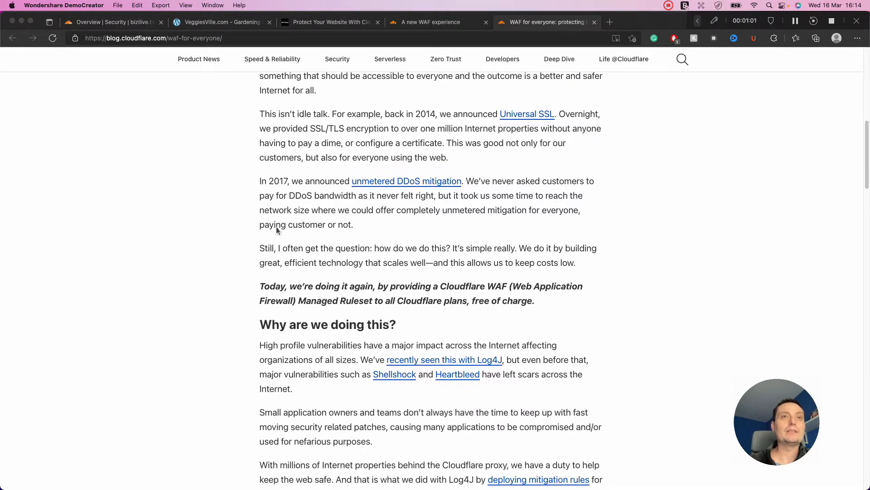
{"action": "scroll", "scroll_direction": "down", "scroll_amount": 3}
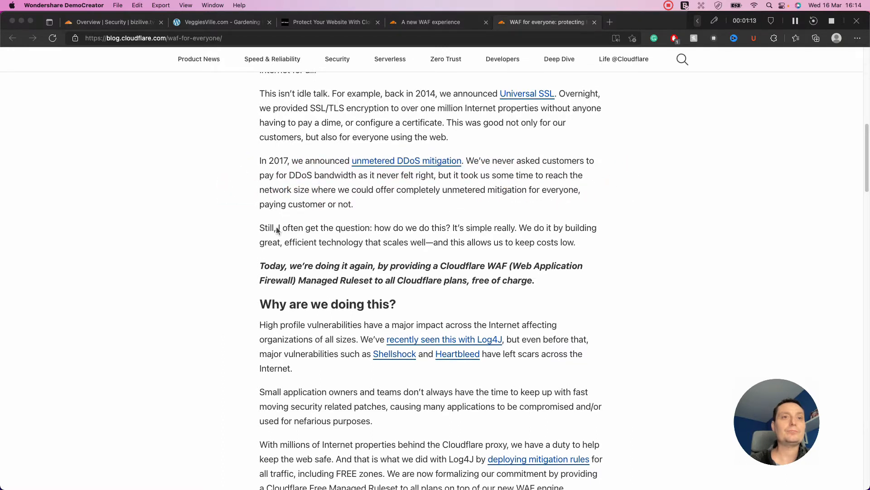
{"action": "scroll", "scroll_direction": "down", "scroll_amount": 3}
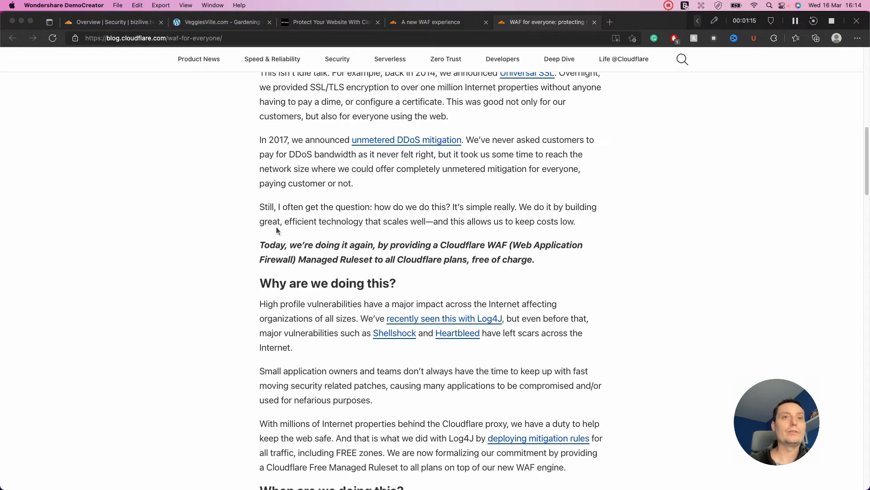
{"action": "mouse_move", "coordinate": [583, 210]}
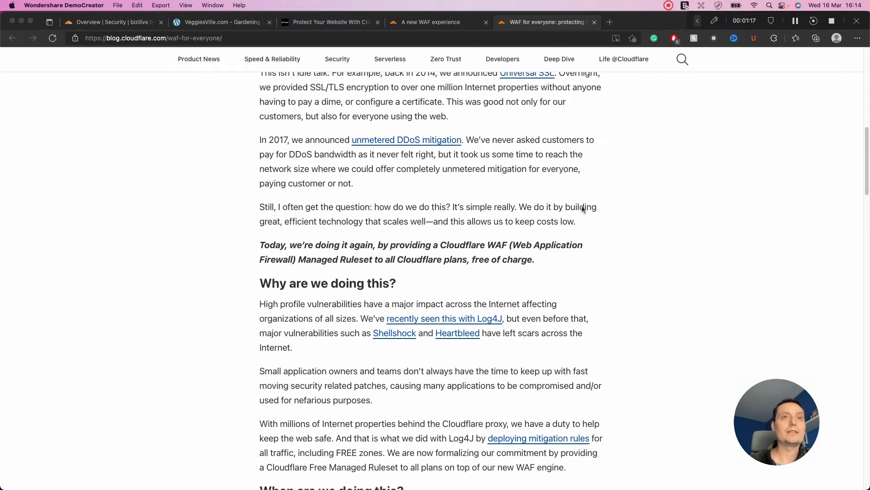
{"action": "scroll", "scroll_direction": "down", "scroll_amount": 3}
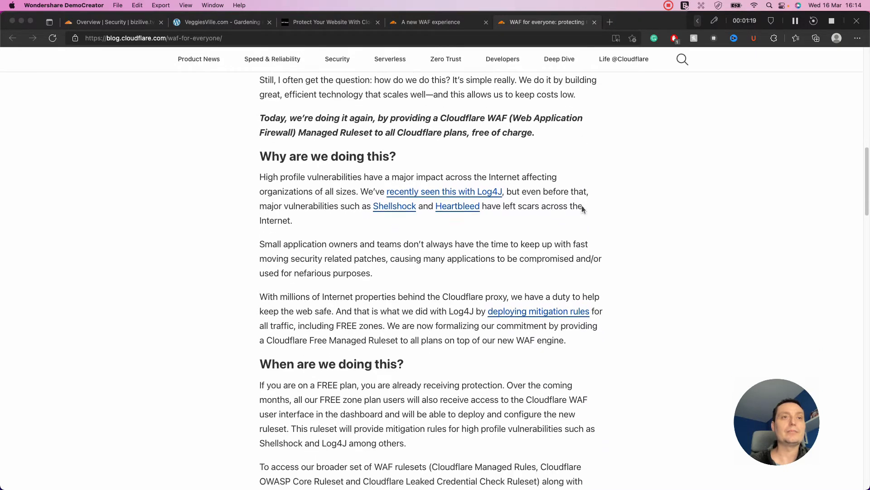
{"action": "scroll", "scroll_direction": "down", "scroll_amount": 3}
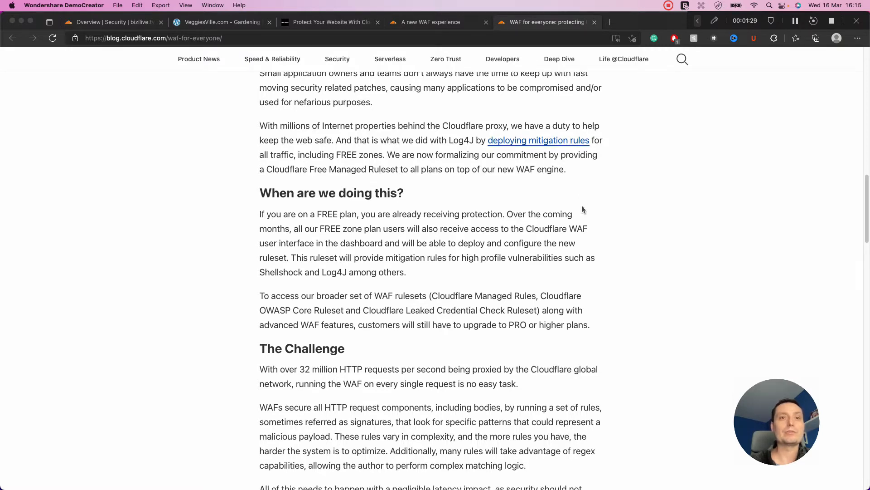
{"action": "scroll", "scroll_direction": "down", "scroll_amount": 3}
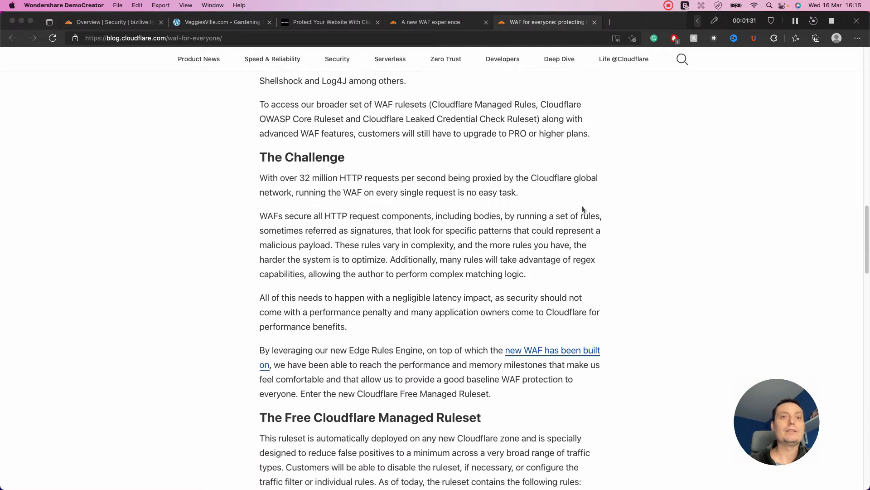
{"action": "scroll", "scroll_direction": "down", "scroll_amount": 3}
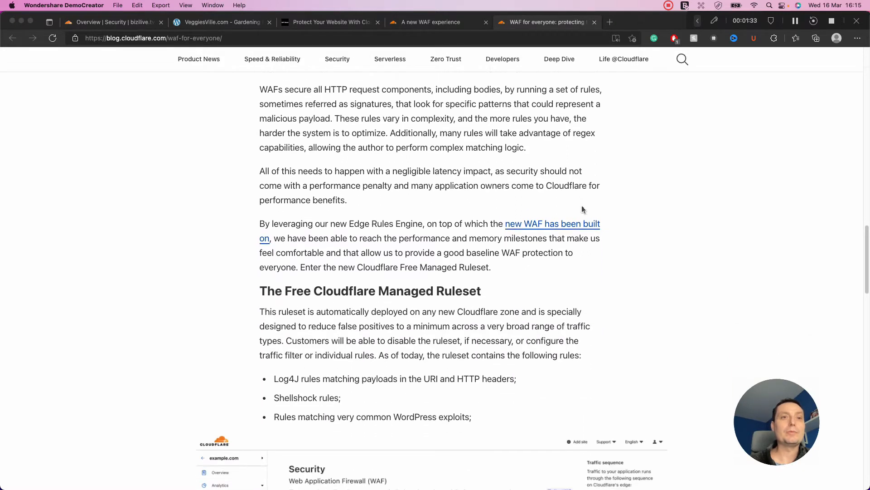
{"action": "scroll", "scroll_direction": "down", "scroll_amount": 3}
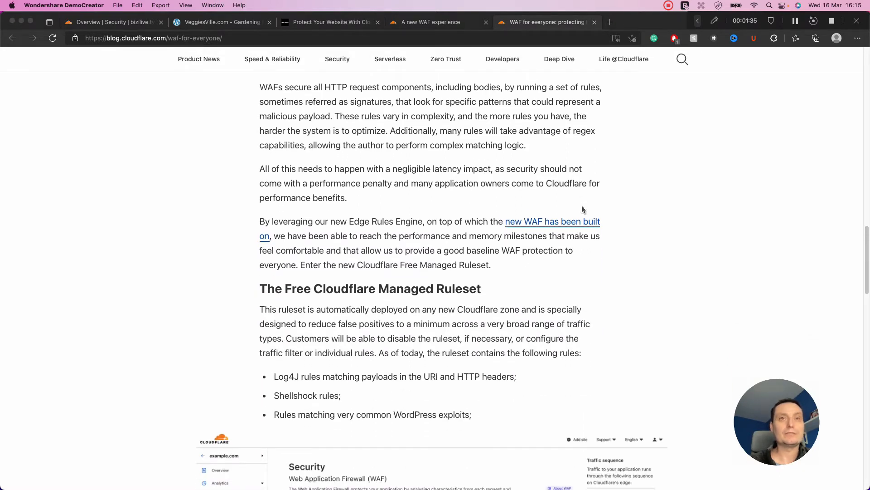
{"action": "scroll", "scroll_direction": "down", "scroll_amount": 3}
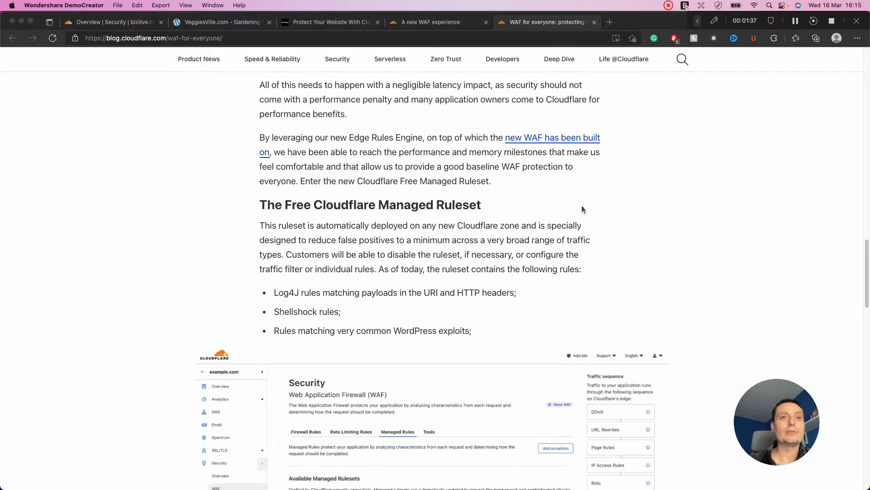
{"action": "scroll", "scroll_direction": "down", "scroll_amount": 3}
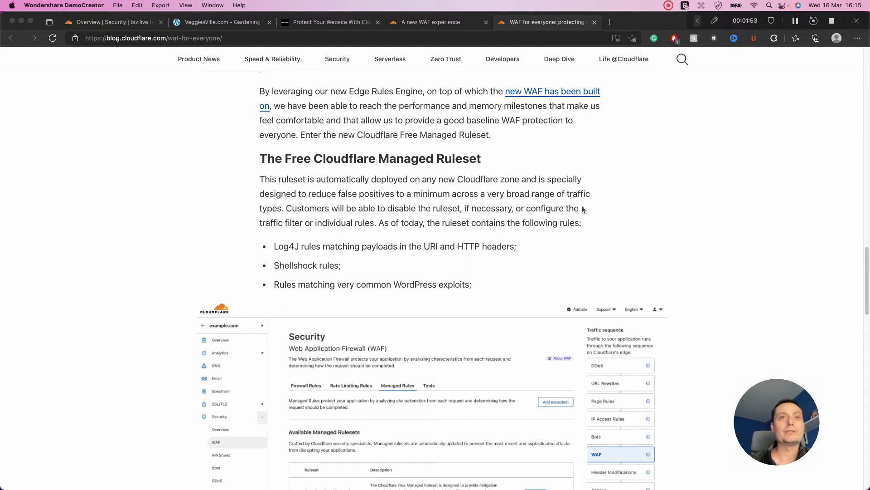
{"action": "scroll", "scroll_direction": "down", "scroll_amount": 3}
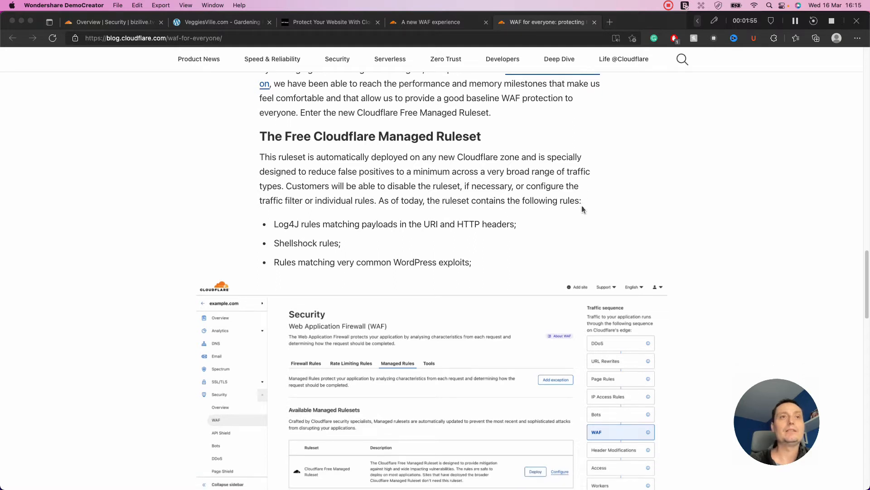
{"action": "scroll", "scroll_direction": "down", "scroll_amount": 3}
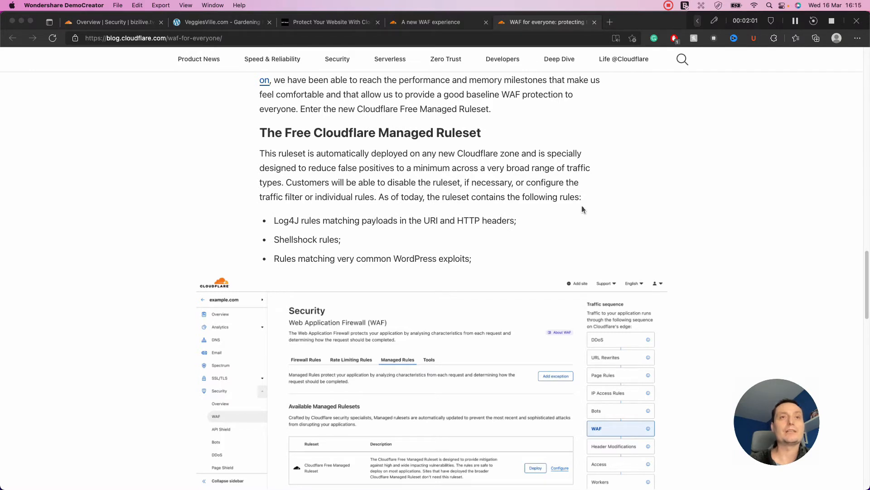
{"action": "scroll", "scroll_direction": "down", "scroll_amount": 3}
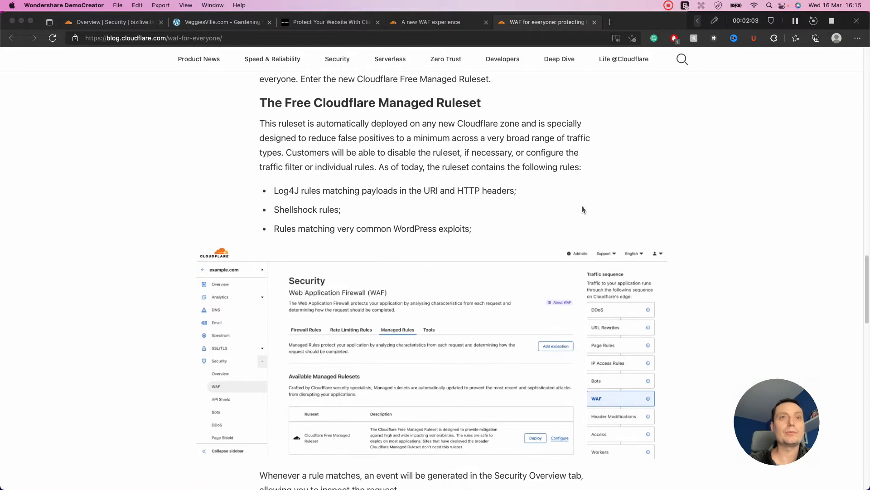
{"action": "scroll", "scroll_direction": "down", "scroll_amount": 3}
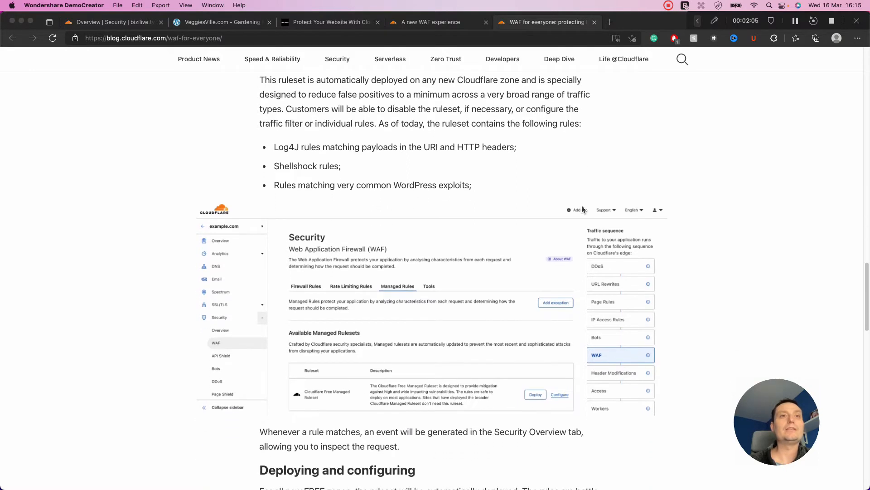
{"action": "scroll", "scroll_direction": "down", "scroll_amount": 3}
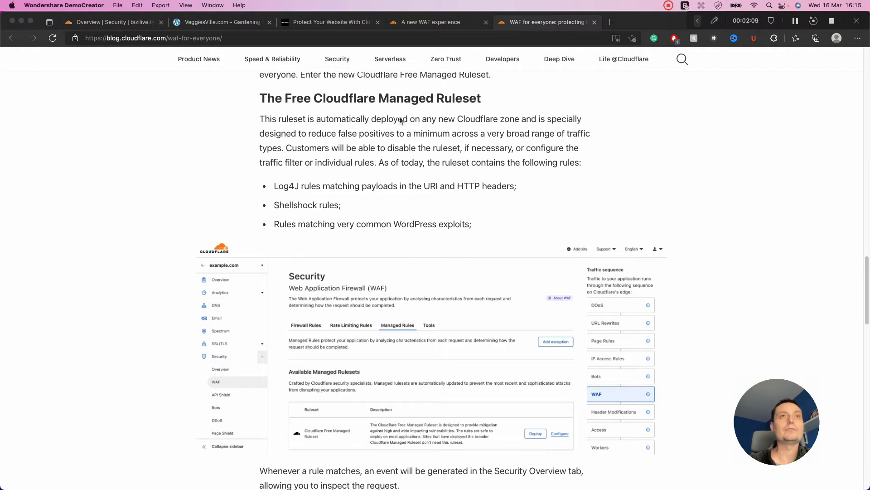
{"action": "scroll", "scroll_direction": "down", "scroll_amount": 3}
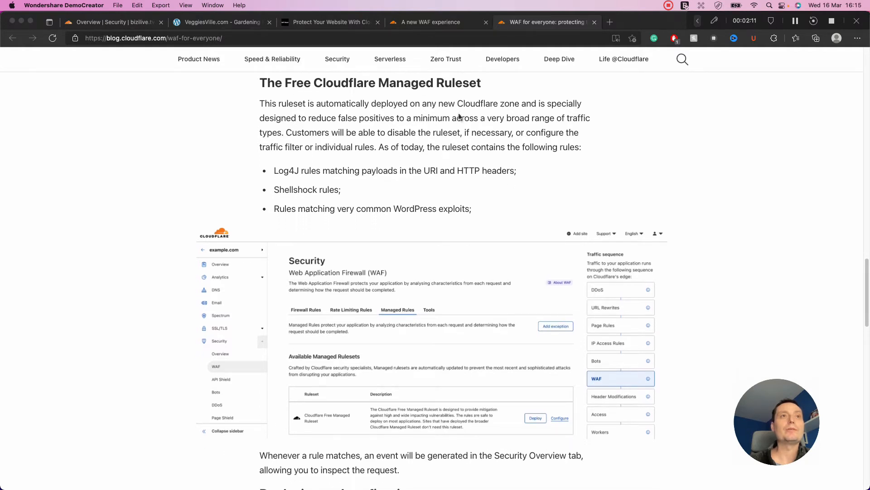
{"action": "scroll", "scroll_direction": "down", "scroll_amount": 3}
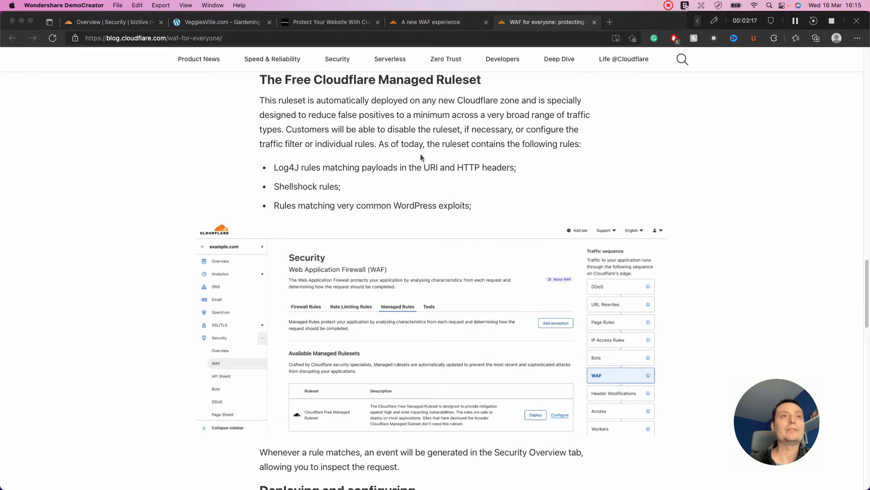
{"action": "scroll", "scroll_direction": "down", "scroll_amount": 3}
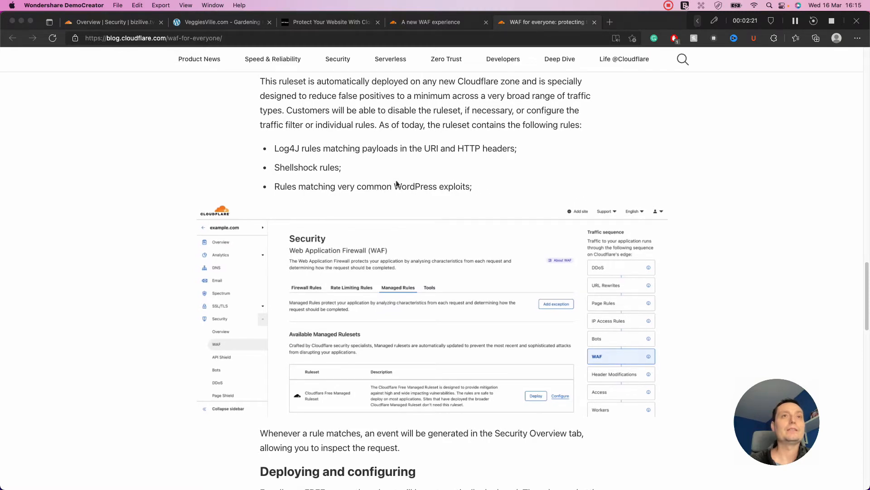
{"action": "scroll", "scroll_direction": "down", "scroll_amount": 3}
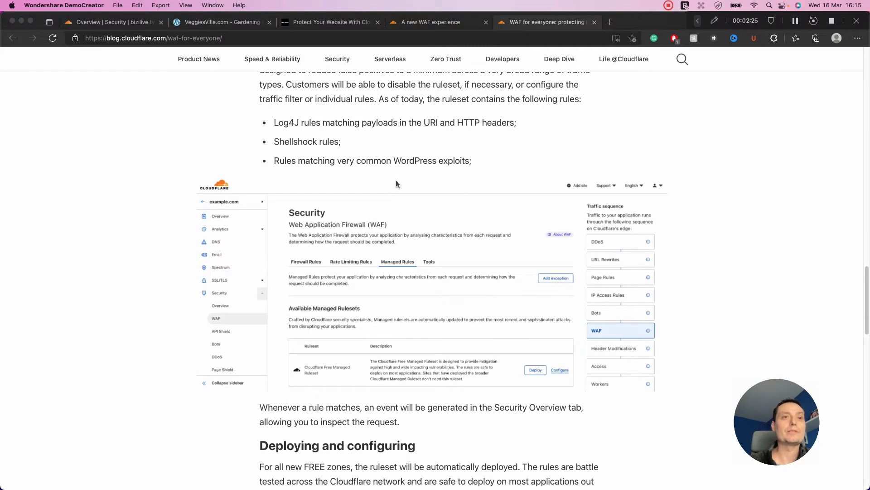
{"action": "scroll", "scroll_direction": "down", "scroll_amount": 3}
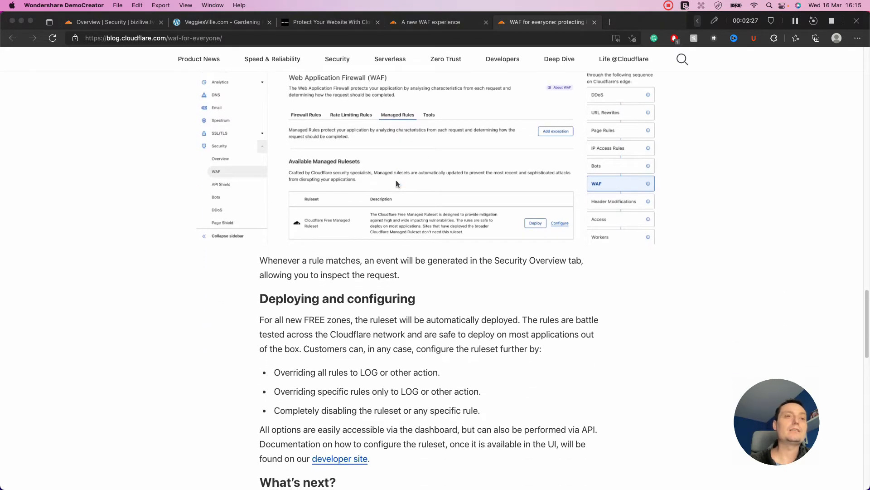
{"action": "scroll", "scroll_direction": "down", "scroll_amount": 3}
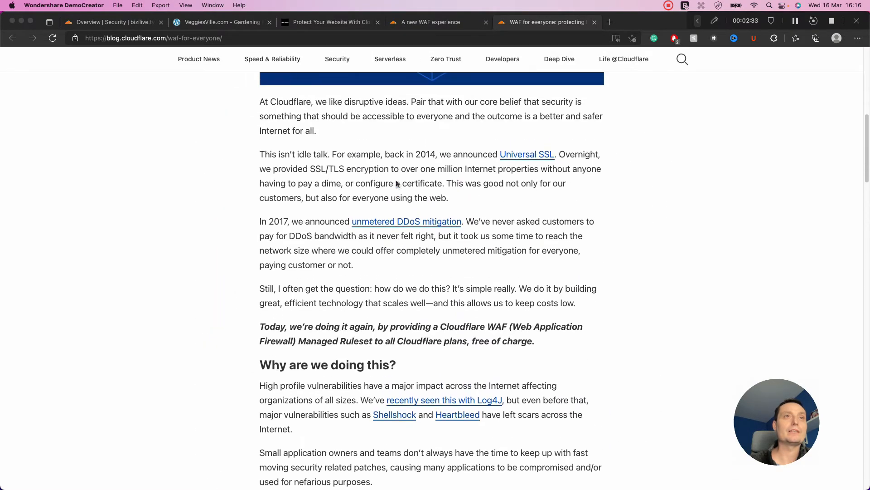
{"action": "scroll", "scroll_direction": "up", "scroll_amount": 3}
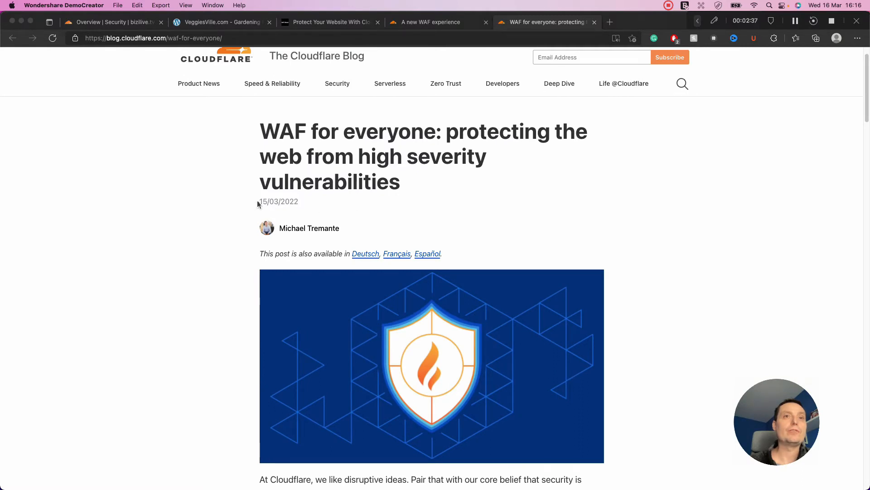
{"action": "scroll", "scroll_direction": "down", "scroll_amount": 3}
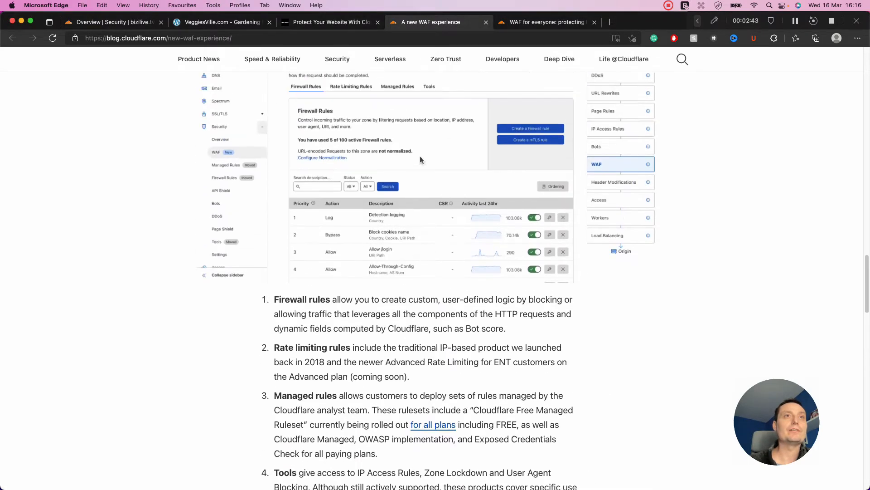
- Glance at the 'Protect Your Website With Cloudflare Free WAF' article, then return to 'A new WAF experience'
{"action": "scroll", "scroll_direction": "down", "scroll_amount": 3}
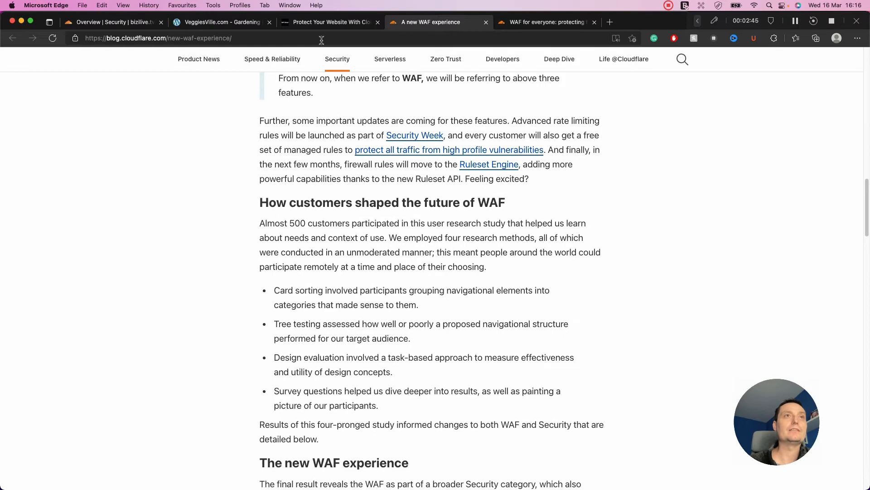
{"action": "left_click", "coordinate": [330, 22]}
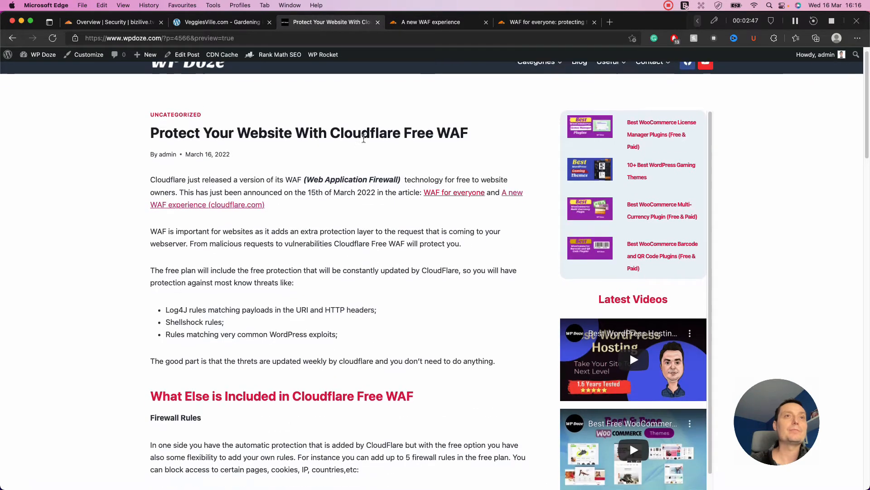
{"action": "scroll", "scroll_direction": "down", "scroll_amount": 3}
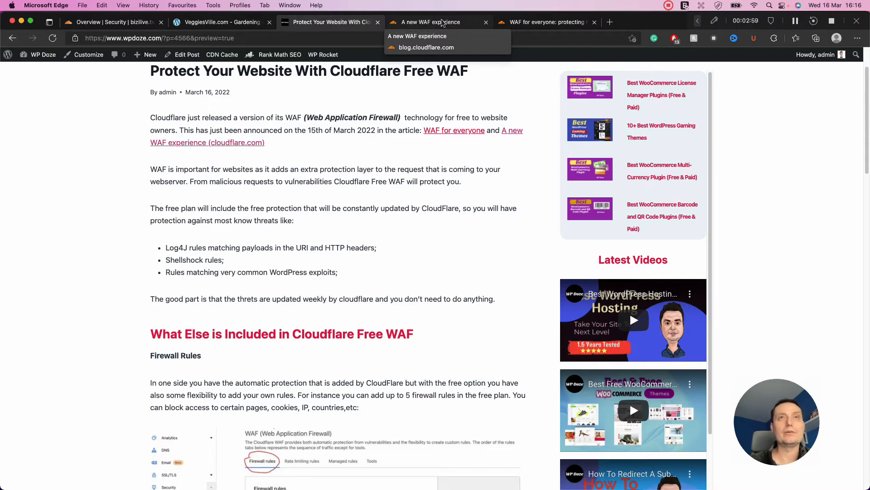
{"action": "left_click", "coordinate": [429, 22]}
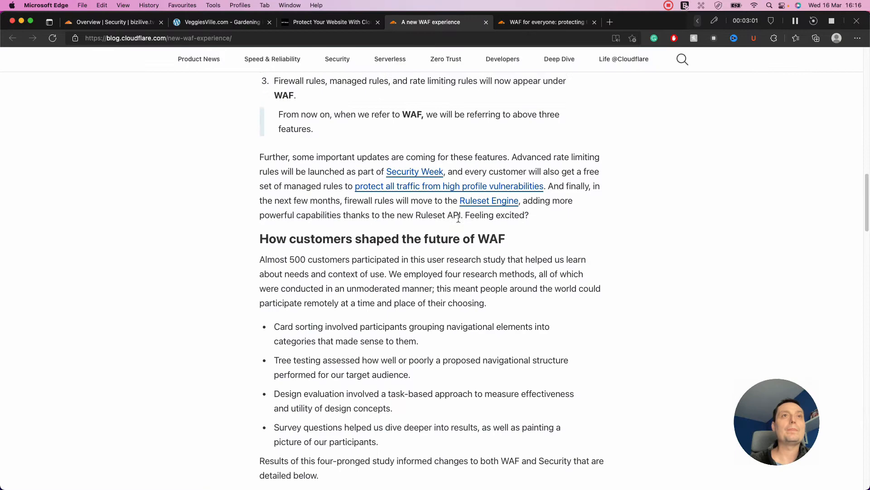
- Read the post's navigation-change section and switch to the dashboard's Security overview
{"action": "scroll", "scroll_direction": "up", "scroll_amount": 3}
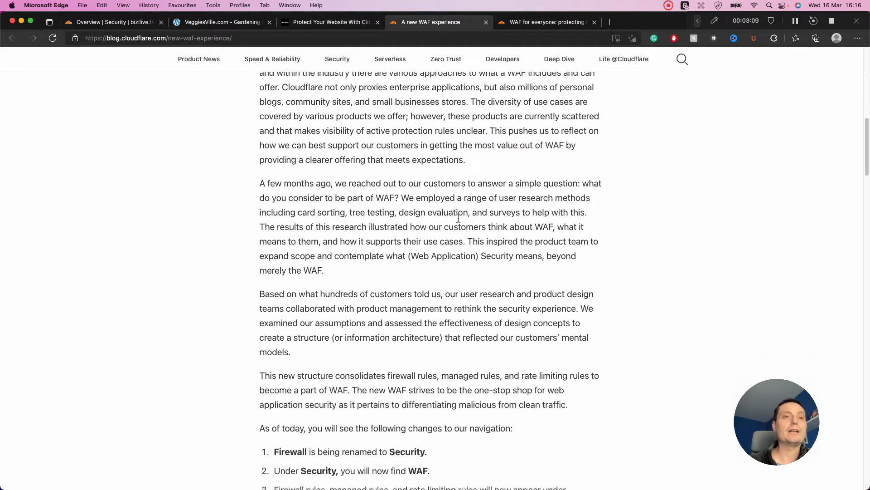
{"action": "scroll", "scroll_direction": "down", "scroll_amount": 3}
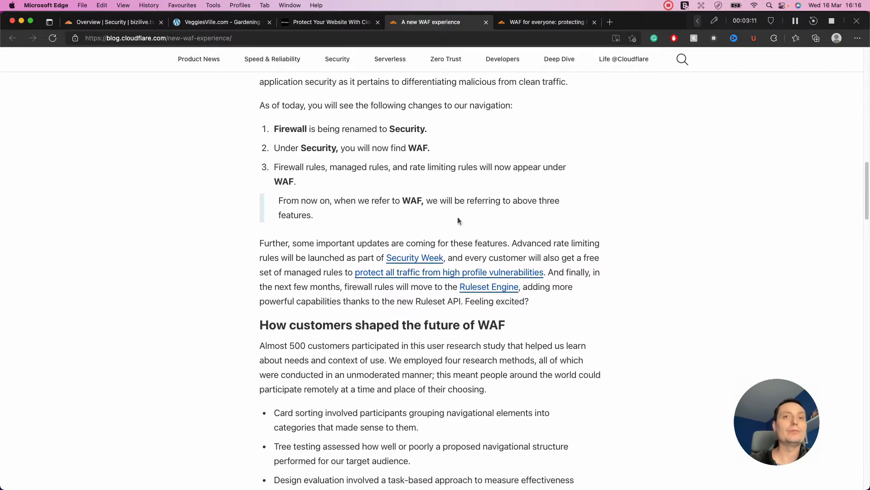
{"action": "scroll", "scroll_direction": "down", "scroll_amount": 3}
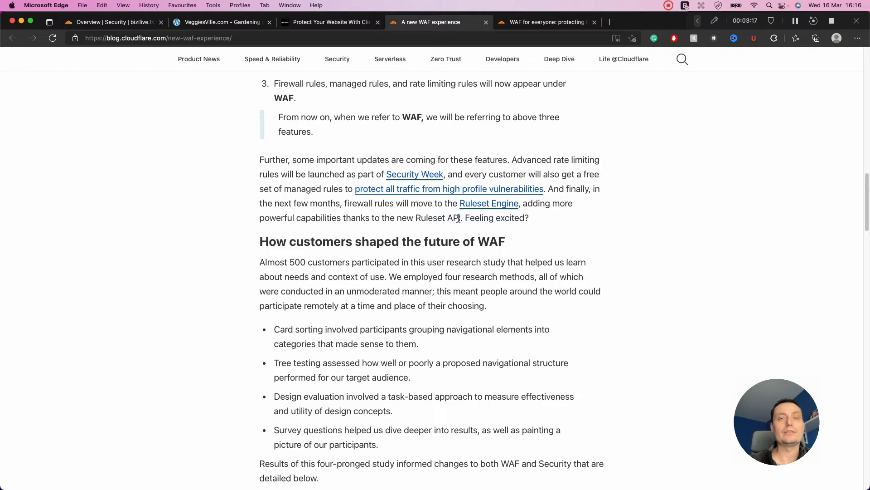
{"action": "scroll", "scroll_direction": "up", "scroll_amount": 3}
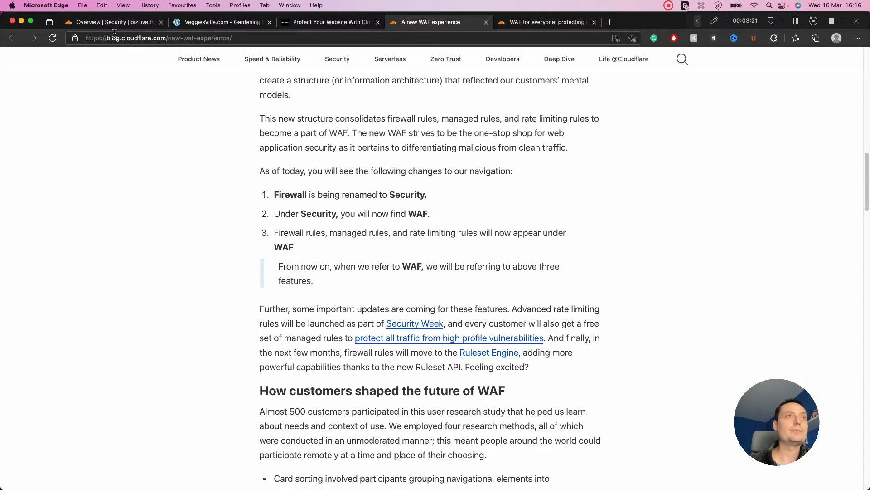
{"action": "left_click", "coordinate": [110, 22]}
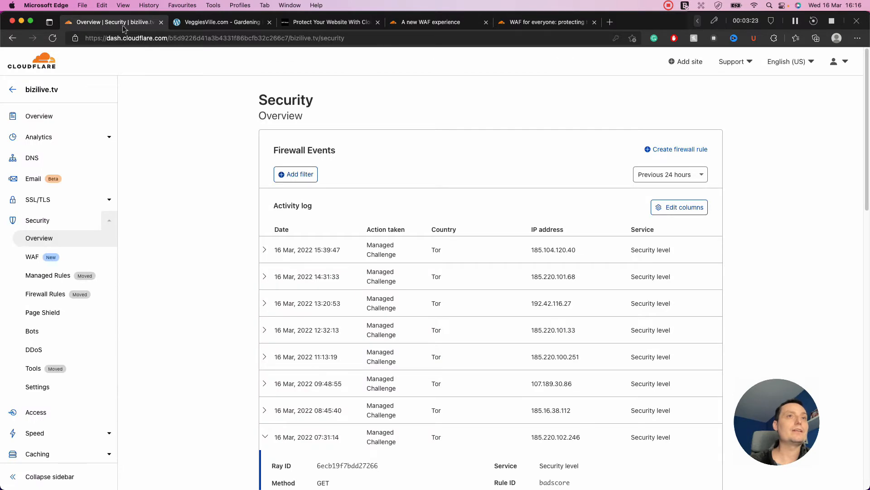
{"action": "mouse_move", "coordinate": [159, 65]}
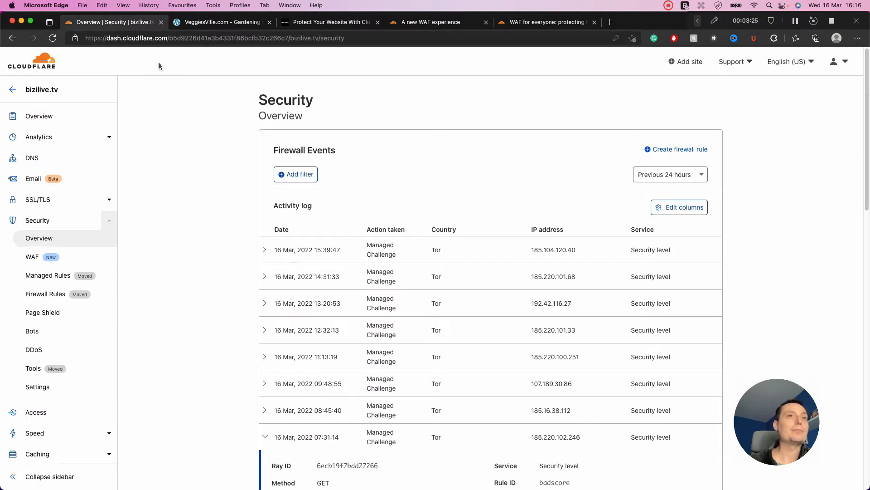
- Review the bizilive.tv Firewall Events activity log and return to the Accounts list
{"action": "scroll", "scroll_direction": "down", "scroll_amount": 3}
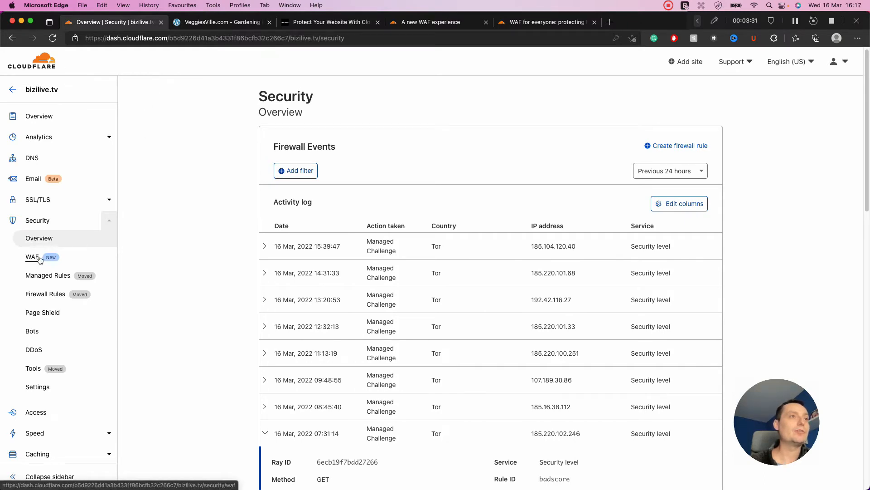
{"action": "mouse_move", "coordinate": [178, 206]}
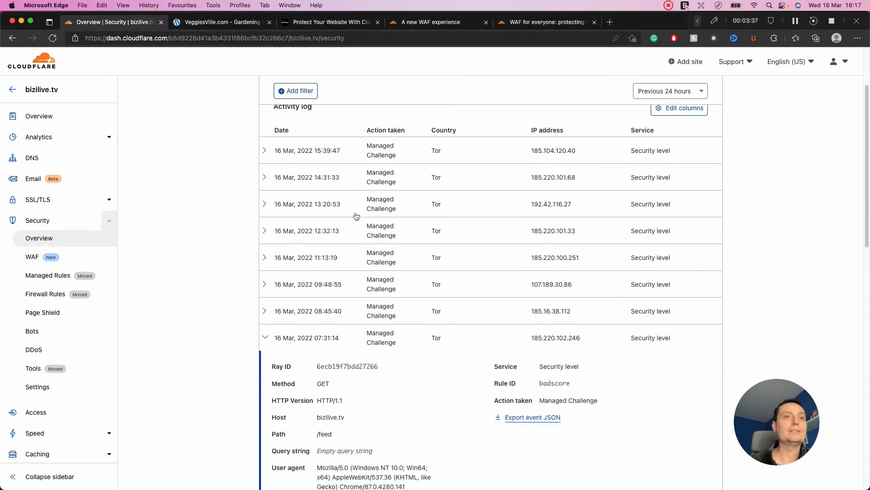
{"action": "scroll", "scroll_direction": "down", "scroll_amount": 3}
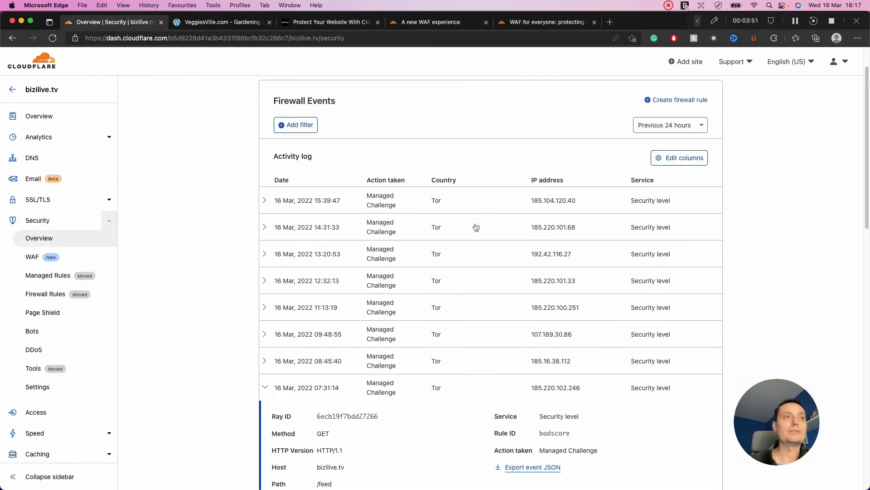
{"action": "scroll", "scroll_direction": "down", "scroll_amount": 3}
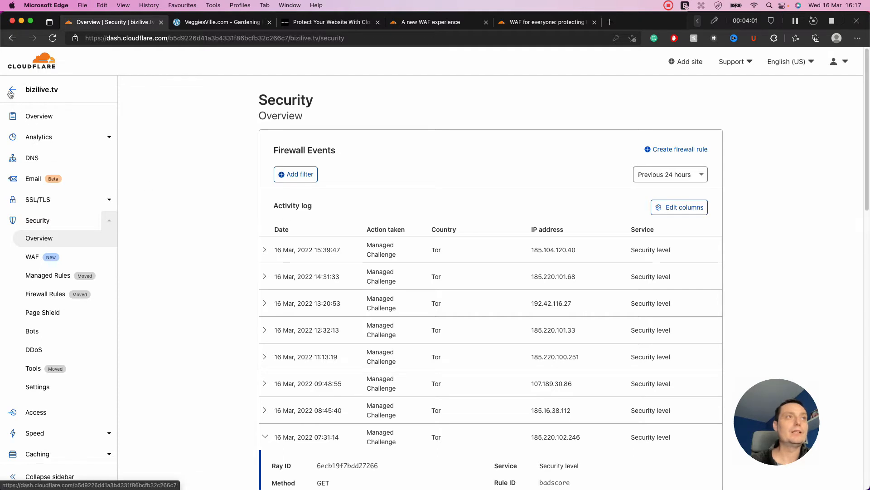
{"action": "left_click", "coordinate": [12, 90]}
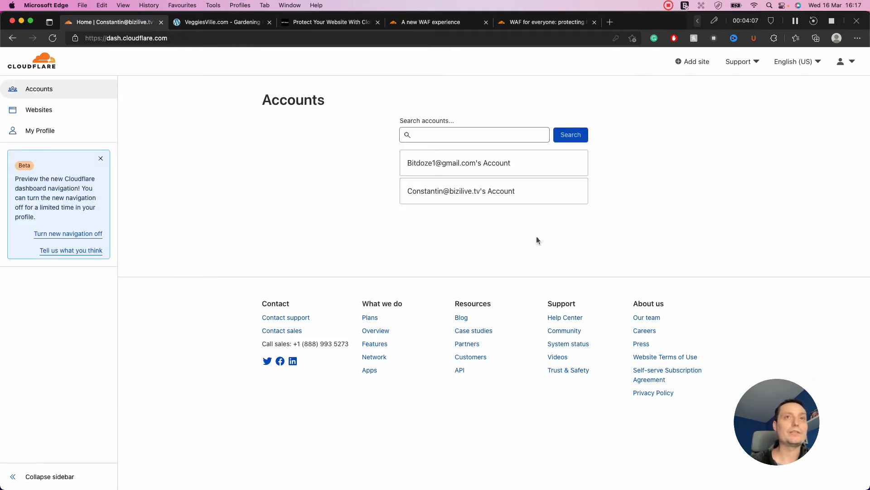
{"action": "mouse_move", "coordinate": [469, 186]}
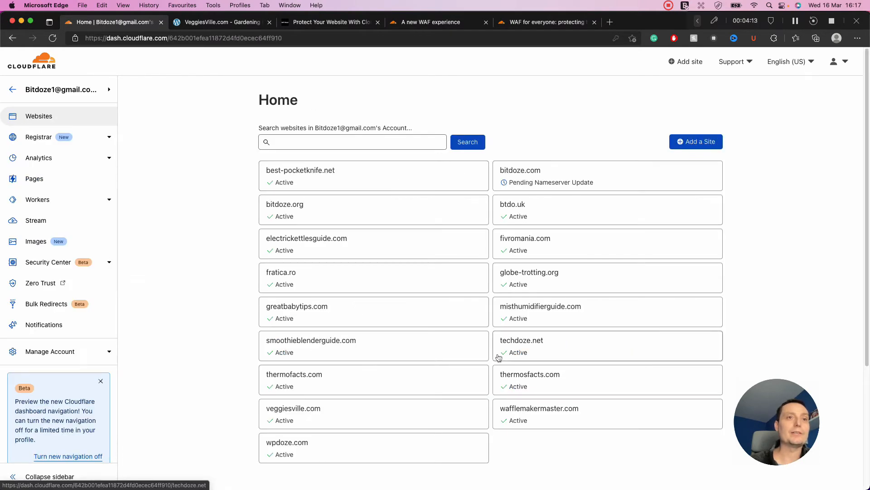
{"action": "mouse_move", "coordinate": [322, 412]}
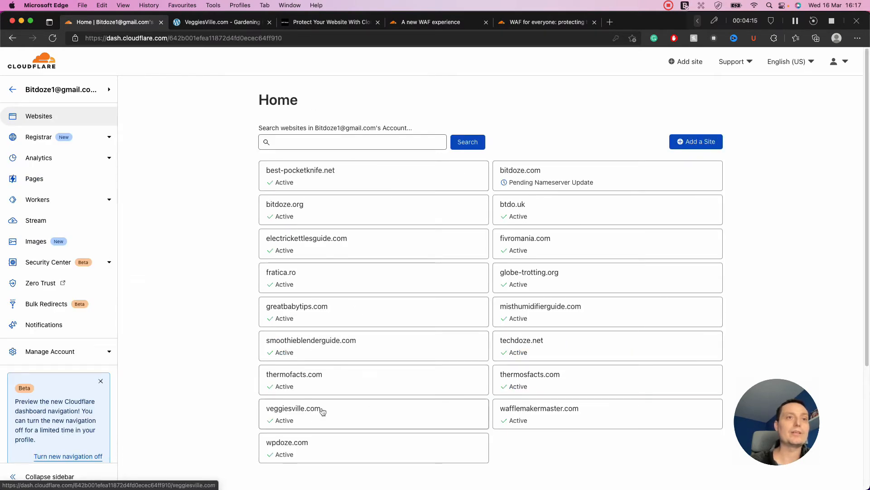
- Open veggiesville.com from the Websites list and go to its Security section
{"action": "left_click", "coordinate": [293, 408]}
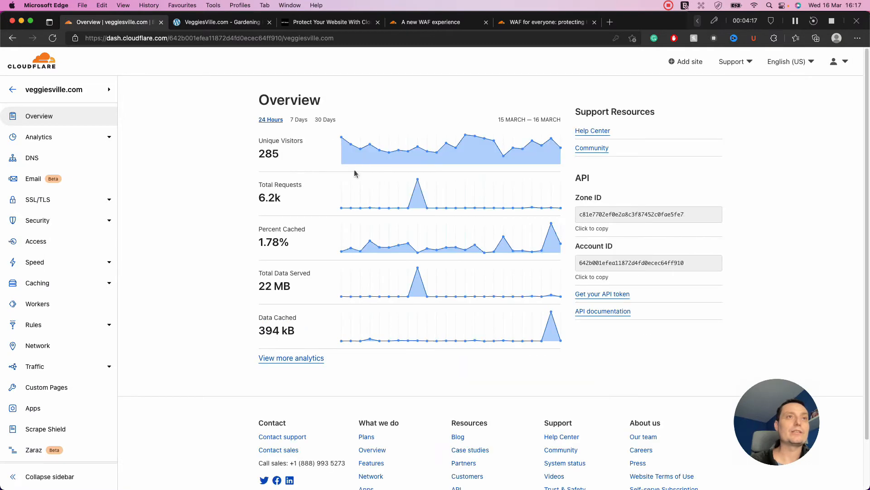
{"action": "scroll", "scroll_direction": "down", "scroll_amount": 3}
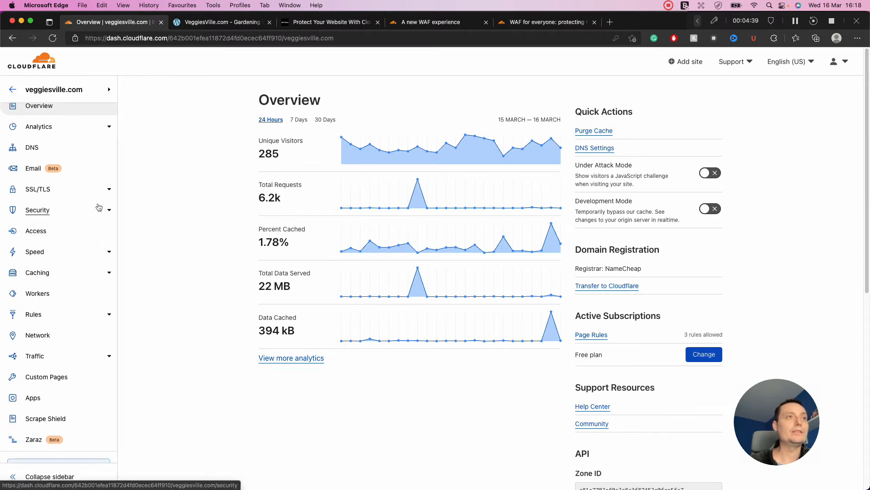
{"action": "left_click", "coordinate": [37, 210]}
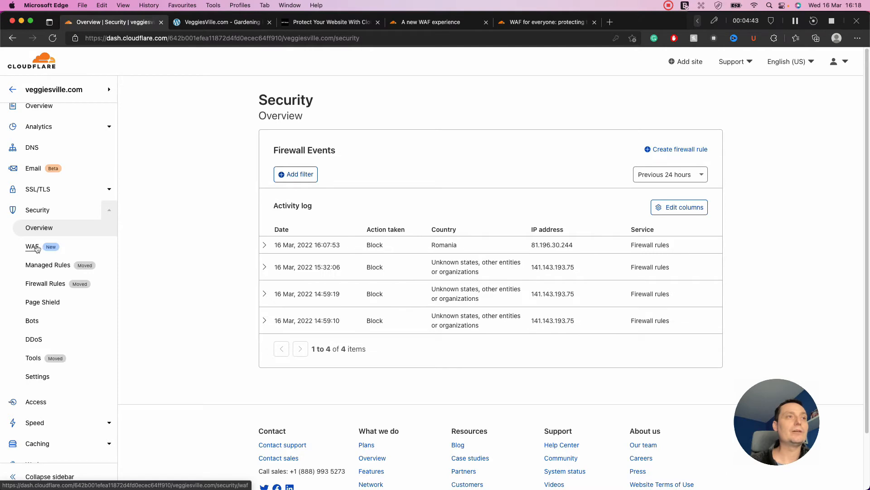
{"action": "mouse_move", "coordinate": [66, 234]}
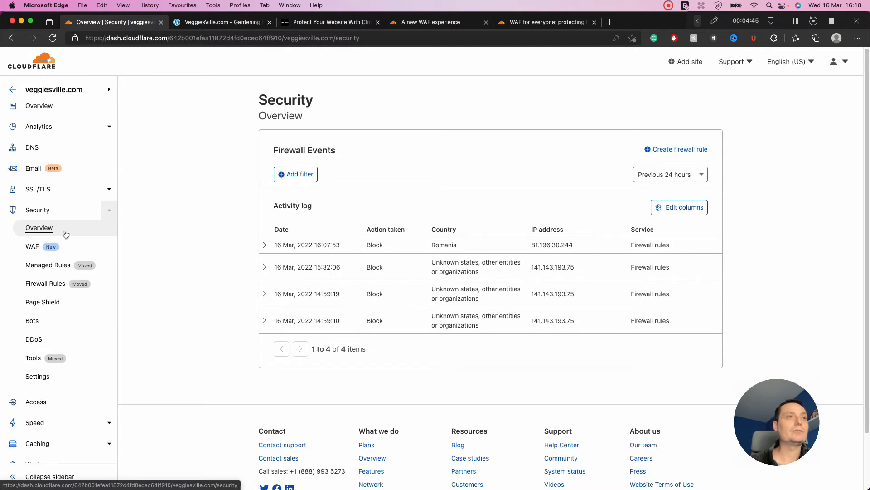
{"action": "mouse_move", "coordinate": [430, 287]}
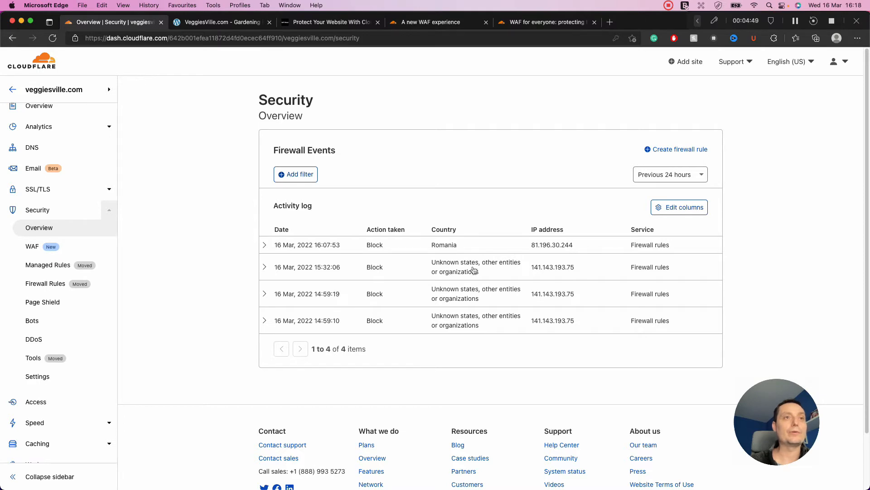
- Open Security > WAF and show the Firewall rules list with the active 'test contact' rule
{"action": "left_click", "coordinate": [31, 247]}
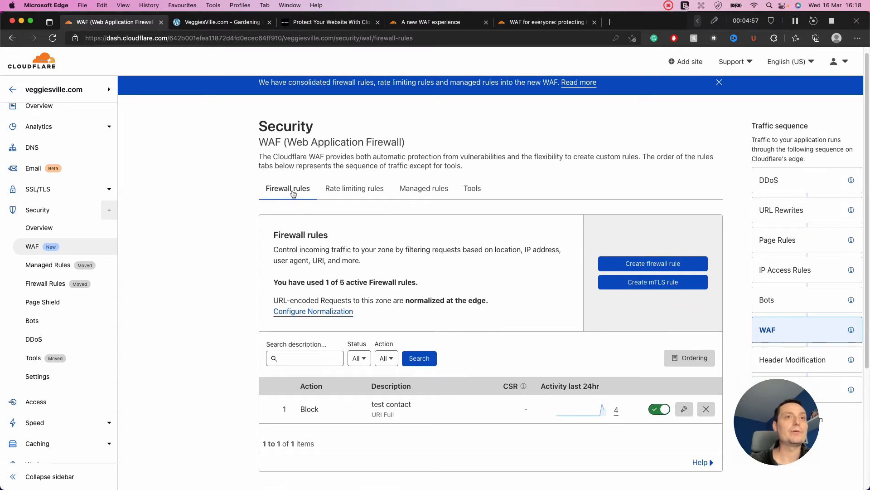
{"action": "left_click", "coordinate": [719, 83]}
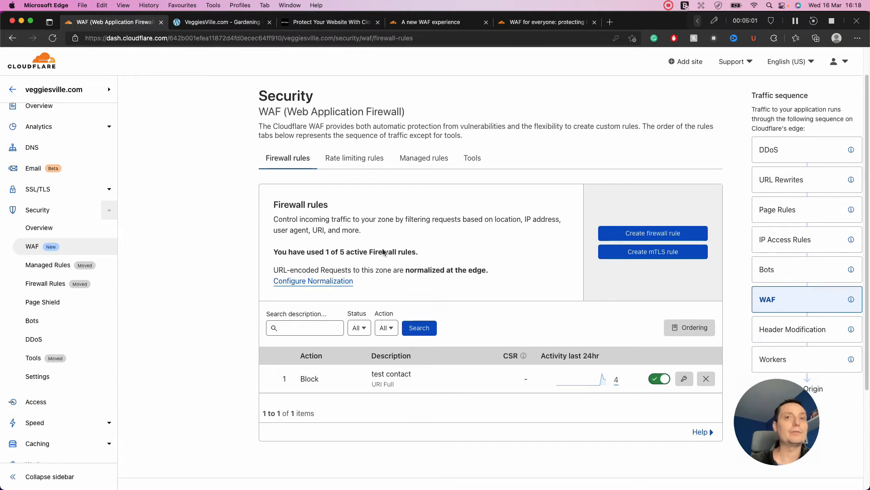
- Open the 'test contact' rule's edit form via its wrench icon
{"action": "scroll", "scroll_direction": "down", "scroll_amount": 3}
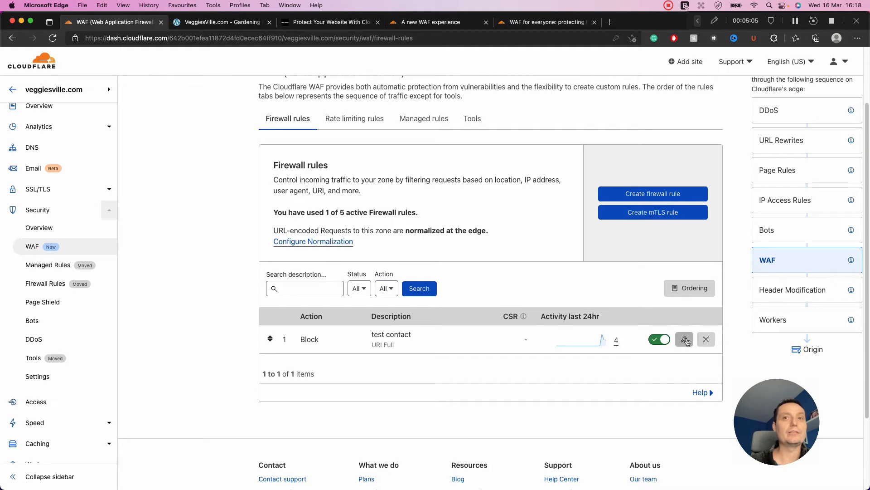
{"action": "left_click", "coordinate": [684, 339]}
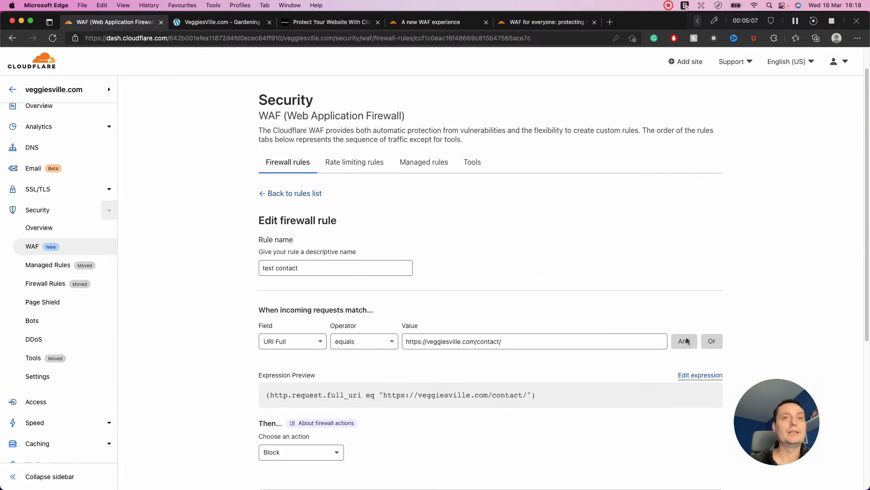
- Inspect the rule's Field and action options, leaving Block set and nothing saved
{"action": "left_click", "coordinate": [500, 340]}
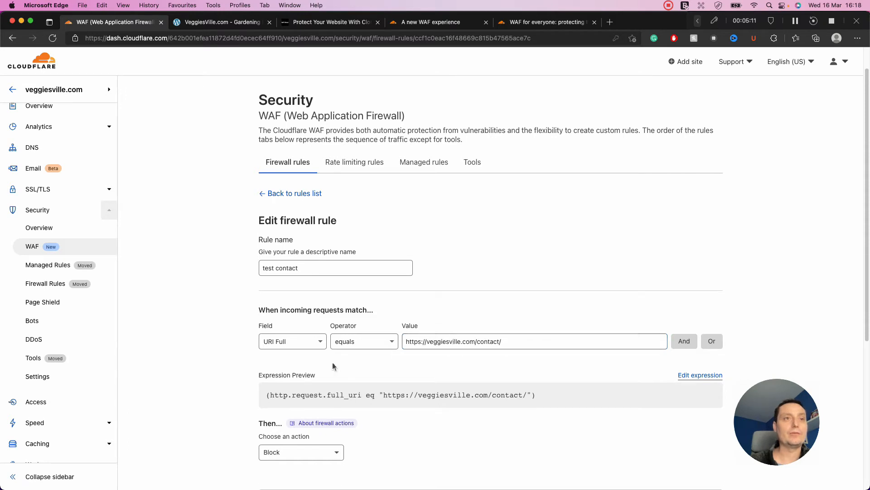
{"action": "left_click", "coordinate": [291, 341]}
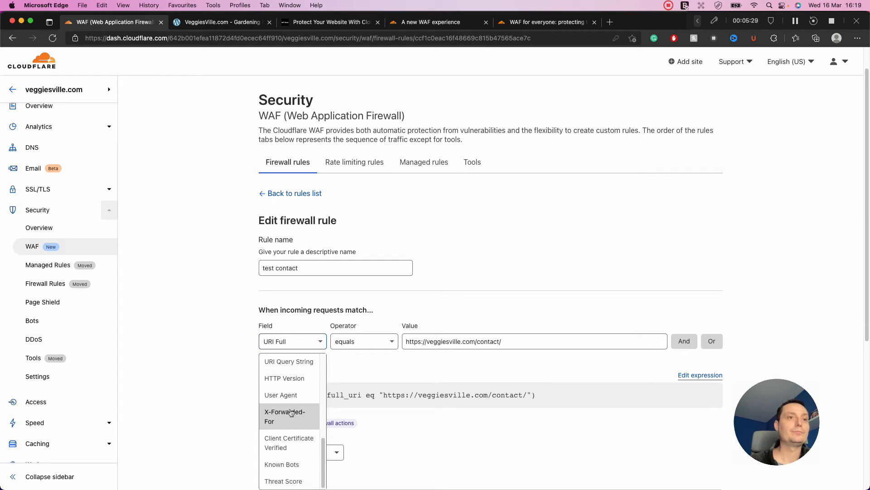
{"action": "mouse_move", "coordinate": [294, 443]}
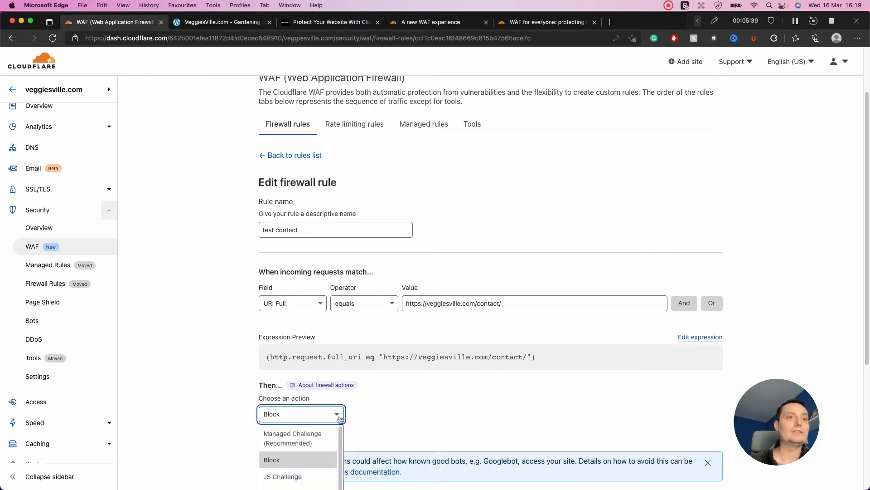
{"action": "scroll", "scroll_direction": "down", "scroll_amount": 3}
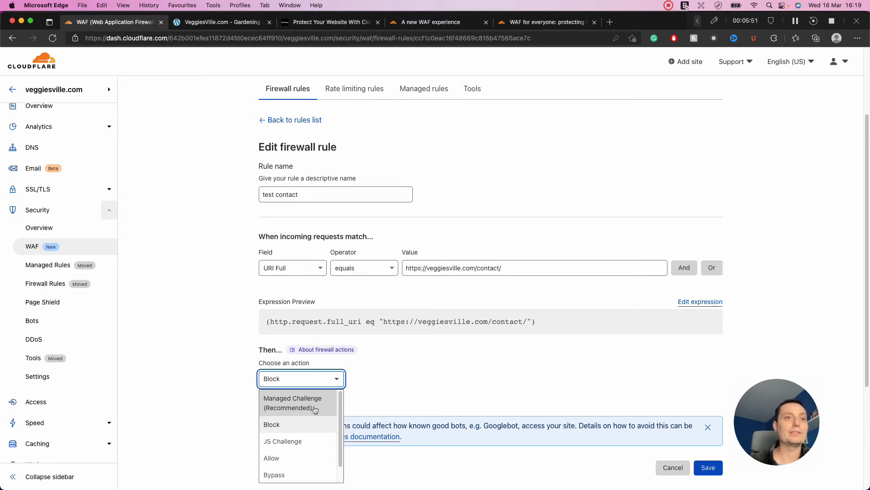
{"action": "mouse_move", "coordinate": [293, 460]}
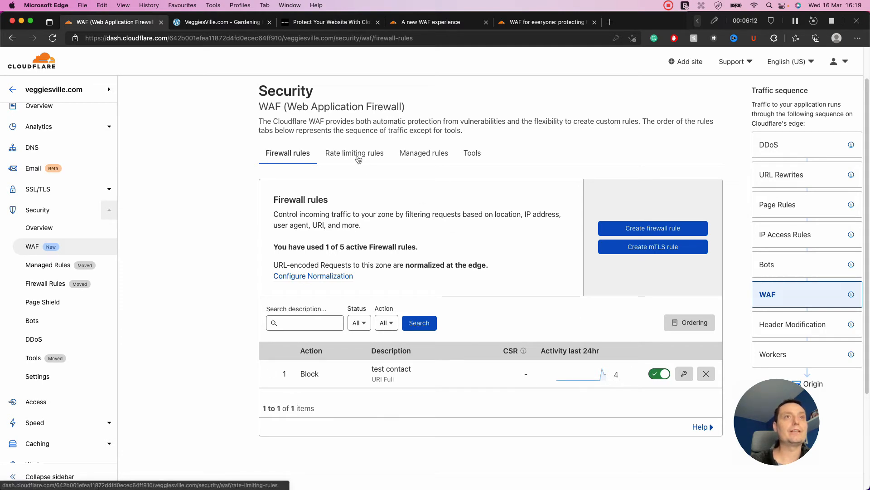
- View Rate limiting rules, check the enable prompt's billing terms, and cancel without enabling
{"action": "left_click", "coordinate": [355, 152]}
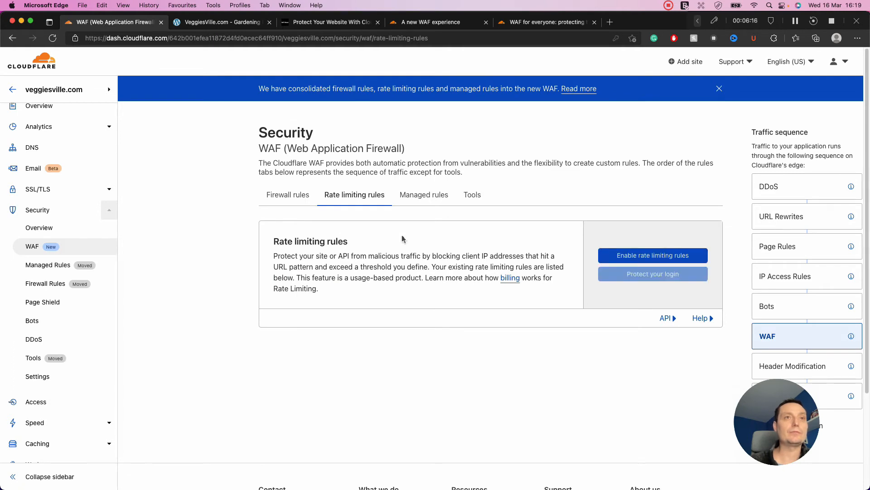
{"action": "scroll", "scroll_direction": "down", "scroll_amount": 3}
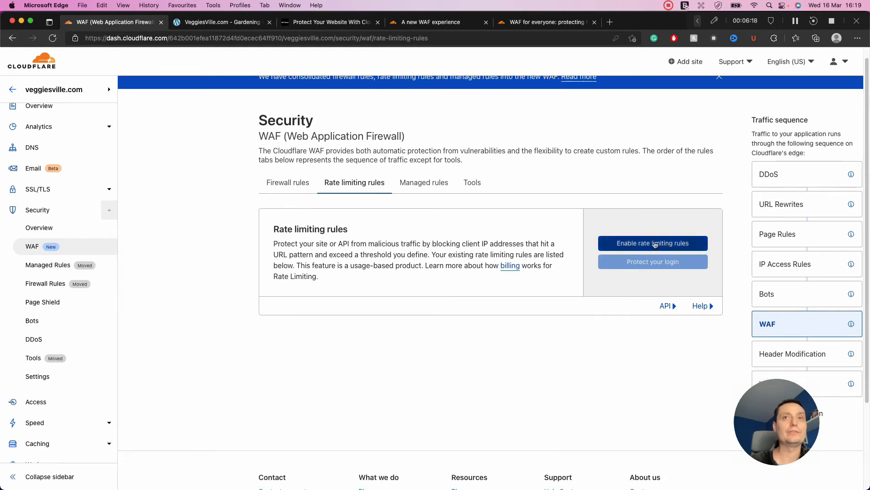
{"action": "left_click", "coordinate": [652, 243]}
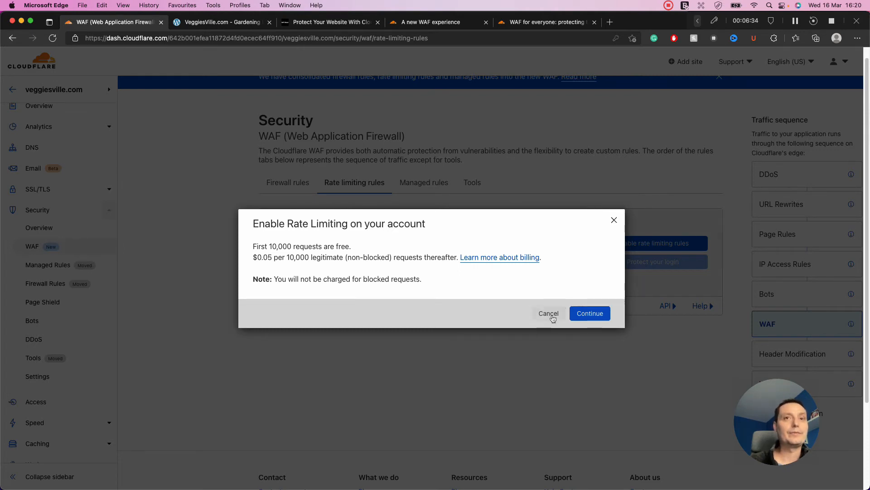
{"action": "left_click", "coordinate": [547, 312]}
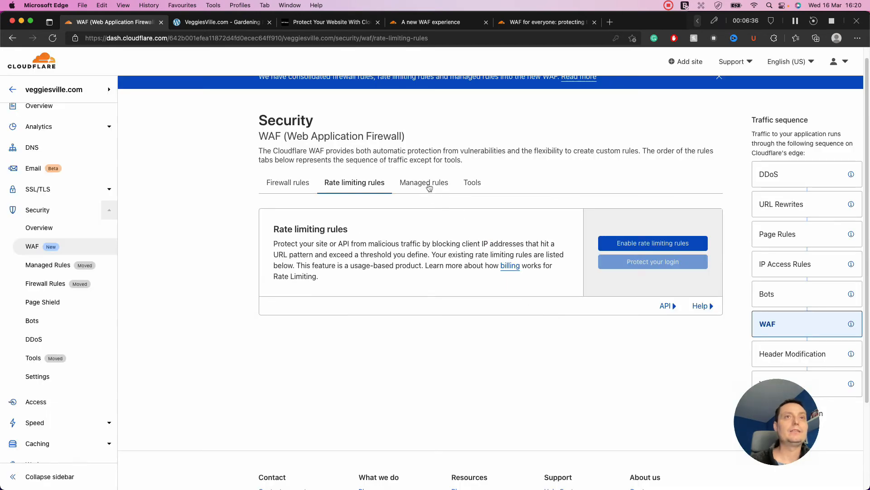
- Browse the Managed rules feature cards: Frequent rule updates and Powered by powerful analytics
{"action": "left_click", "coordinate": [424, 181]}
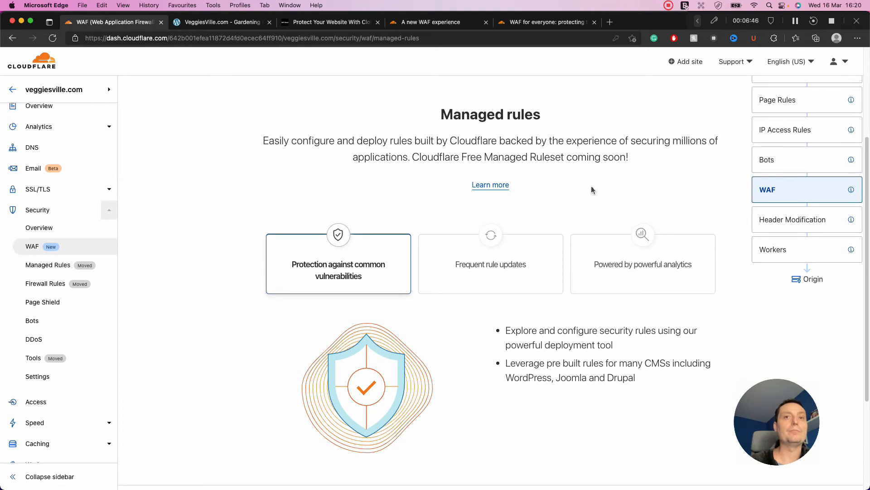
{"action": "scroll", "scroll_direction": "down", "scroll_amount": 3}
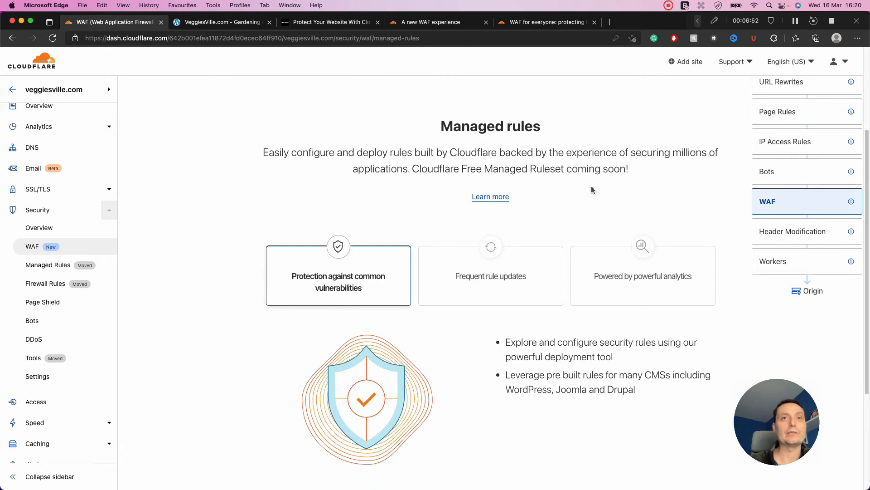
{"action": "mouse_move", "coordinate": [544, 232]}
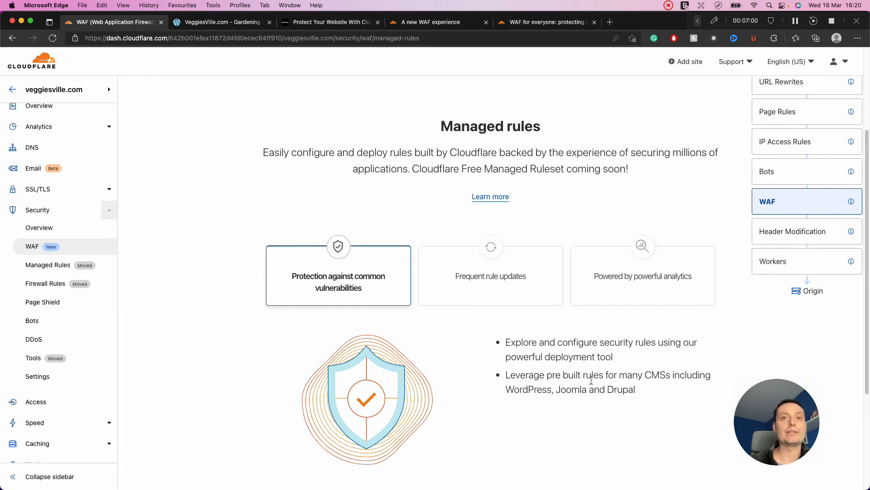
{"action": "mouse_move", "coordinate": [538, 311]}
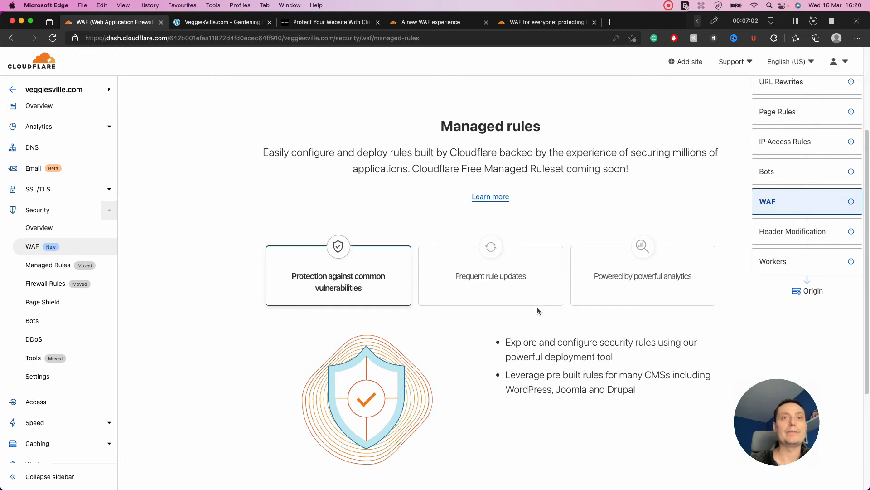
{"action": "left_click", "coordinate": [491, 276]}
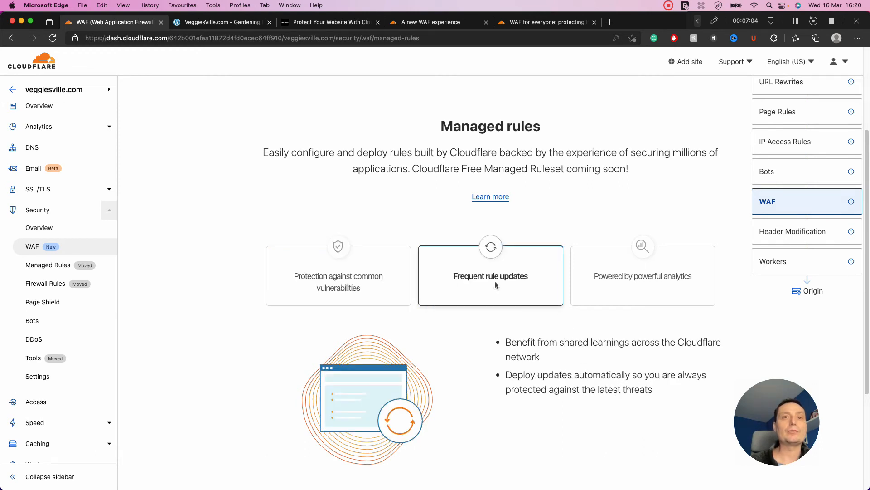
{"action": "mouse_move", "coordinate": [606, 253]}
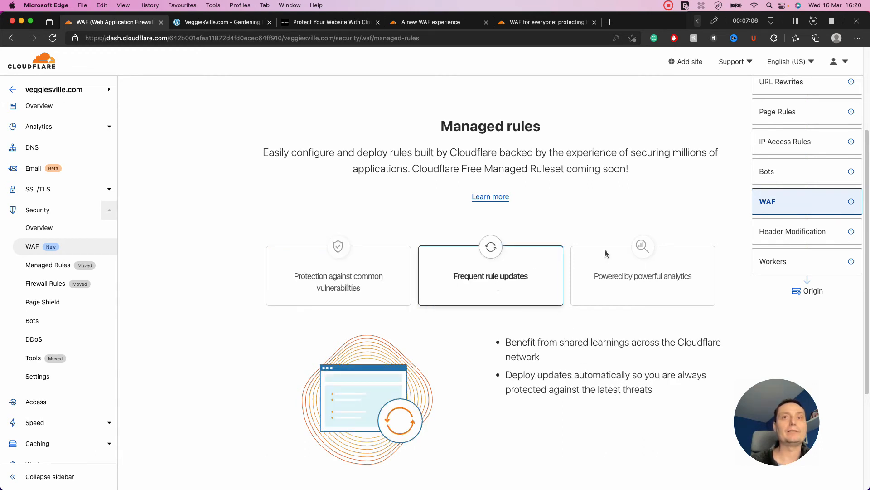
{"action": "left_click", "coordinate": [641, 275]}
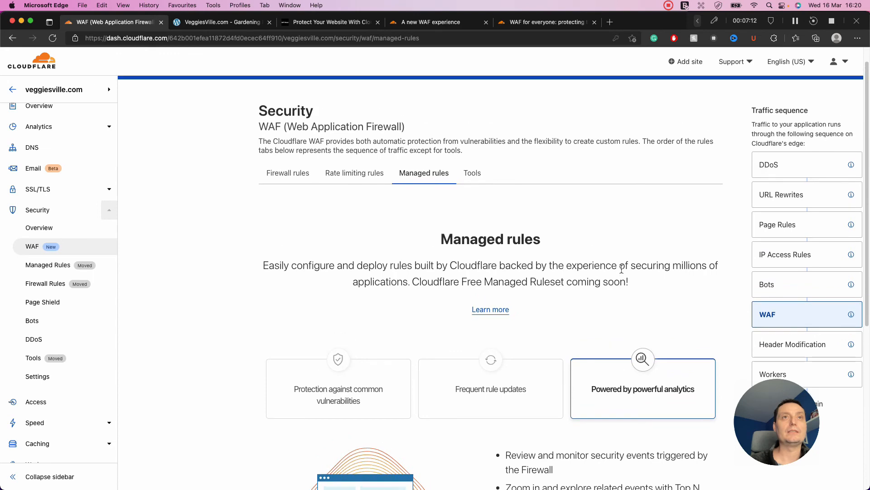
{"action": "left_click", "coordinate": [472, 172]}
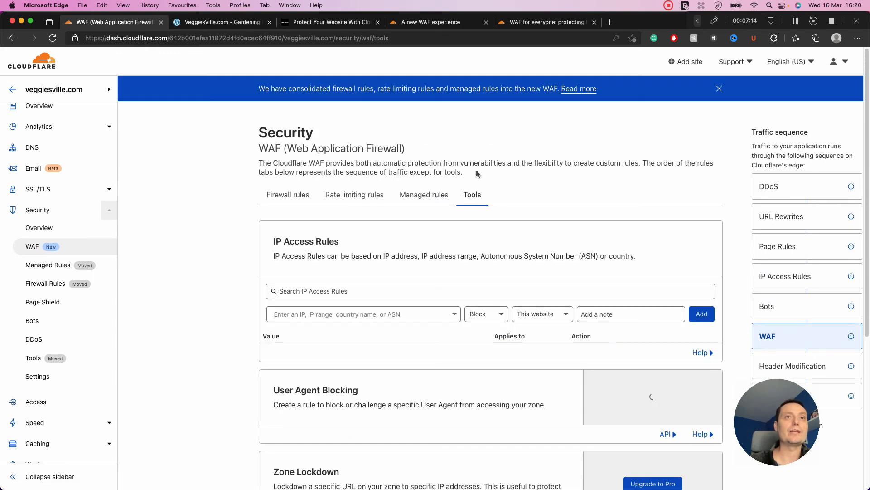
{"action": "scroll", "scroll_direction": "down", "scroll_amount": 3}
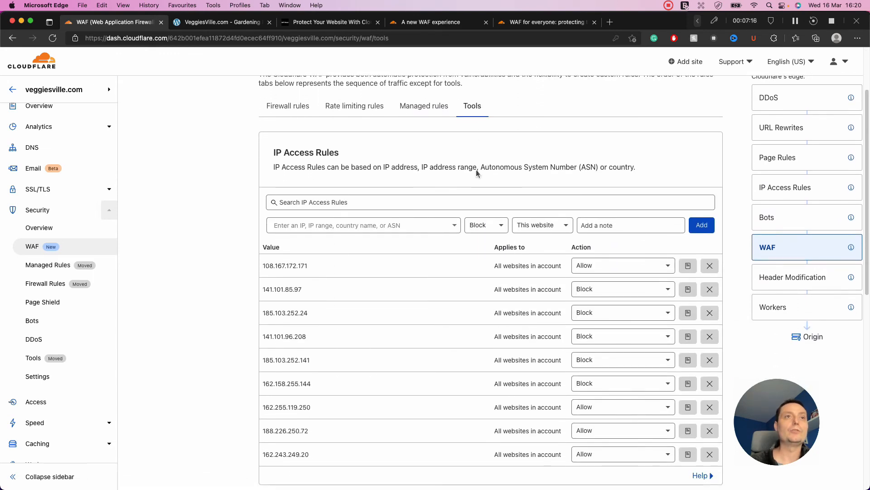
{"action": "left_click", "coordinate": [361, 225]}
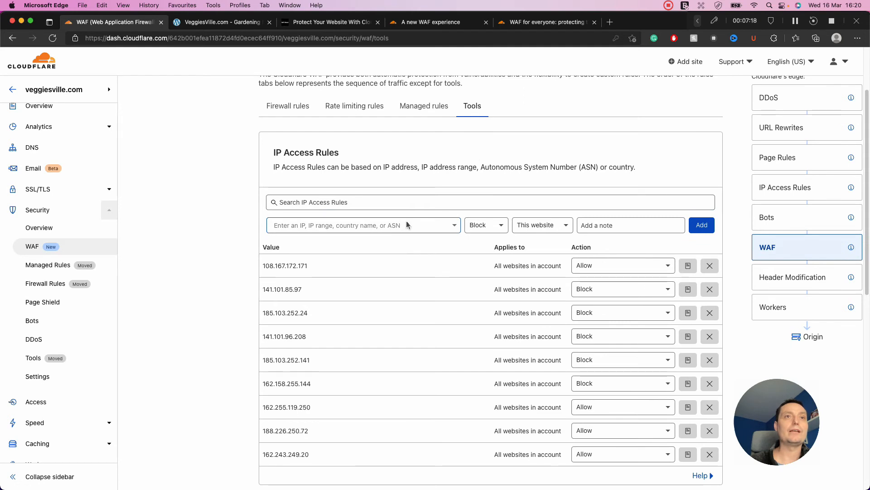
{"action": "mouse_move", "coordinate": [357, 234]}
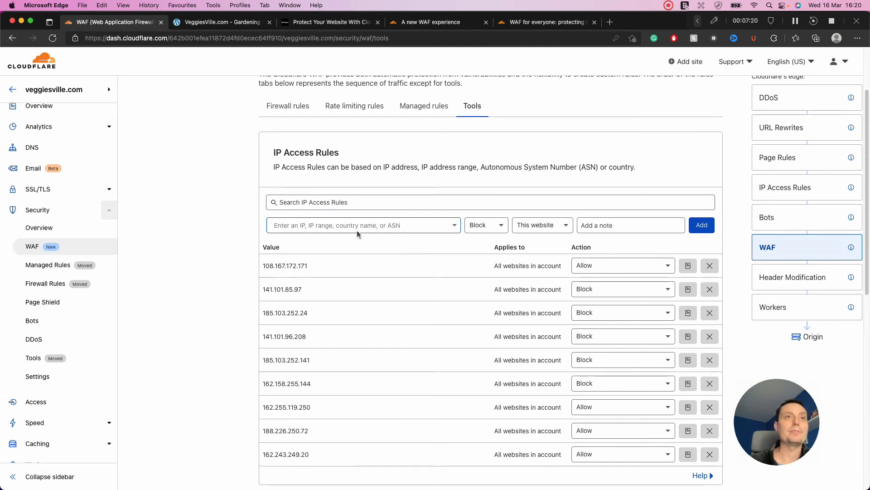
{"action": "left_click", "coordinate": [485, 225]}
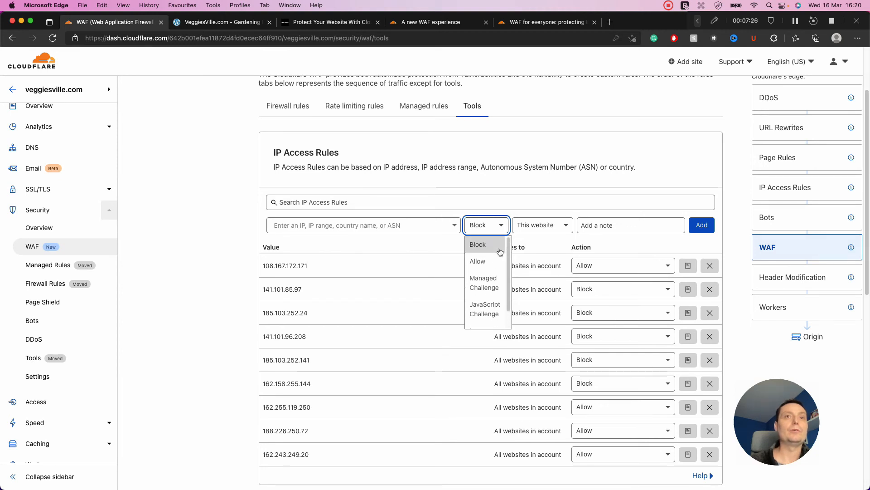
{"action": "left_click", "coordinate": [490, 202]}
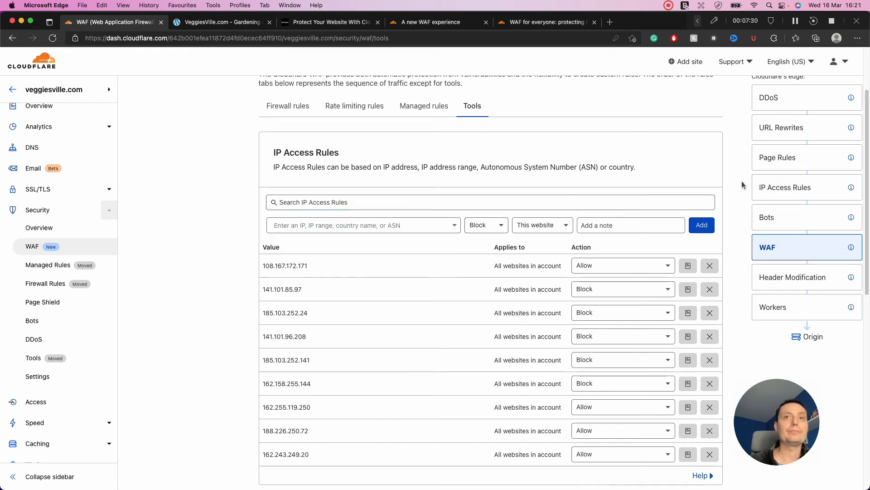
{"action": "scroll", "scroll_direction": "down", "scroll_amount": 3}
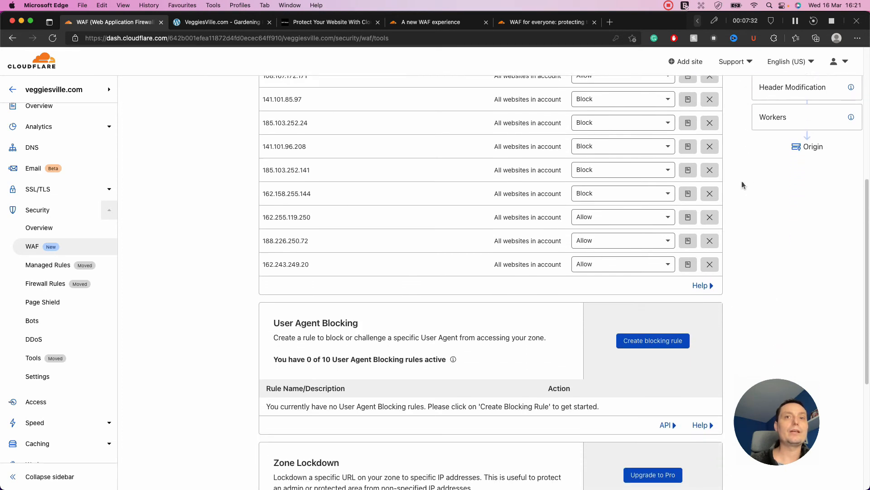
{"action": "scroll", "scroll_direction": "down", "scroll_amount": 3}
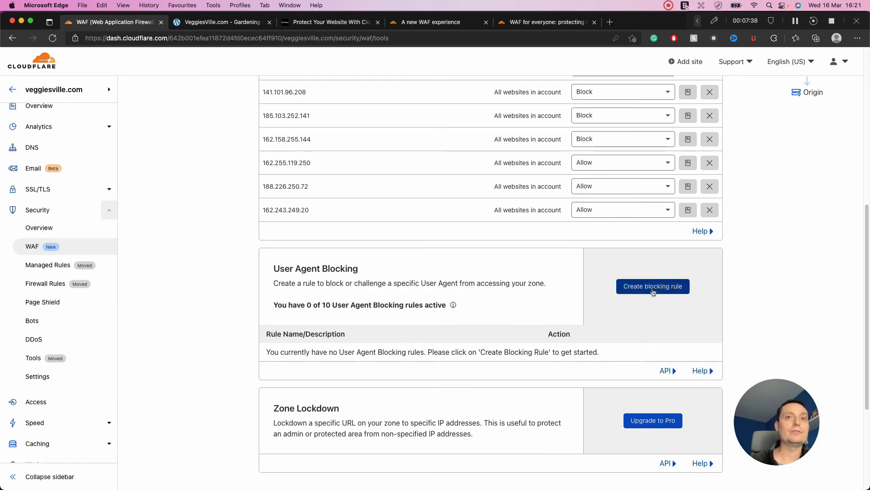
{"action": "left_click", "coordinate": [653, 286]}
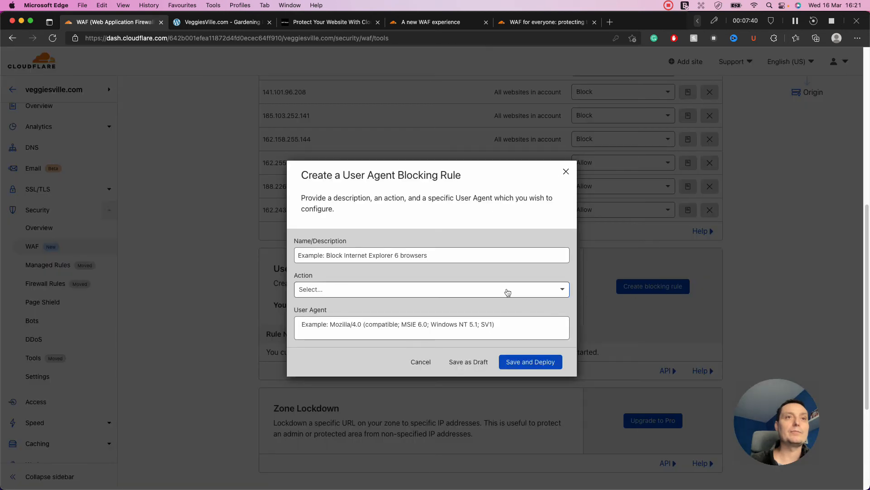
{"action": "left_click", "coordinate": [432, 254]}
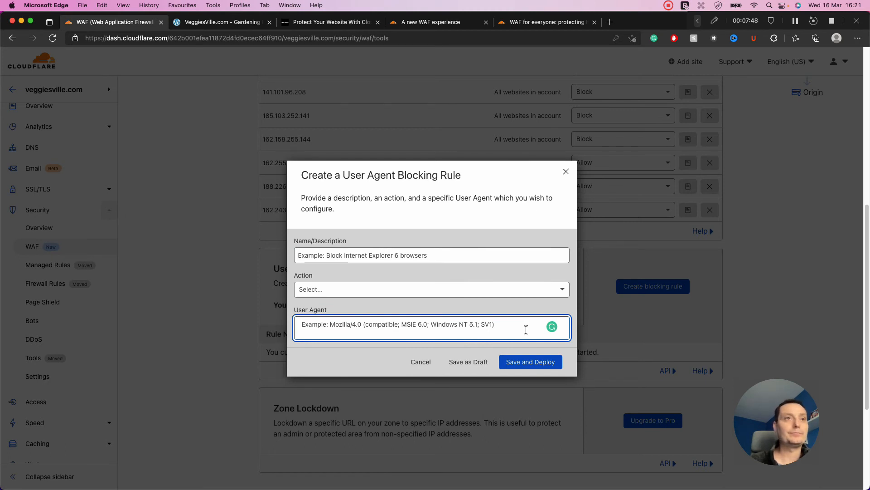
{"action": "left_click", "coordinate": [431, 289]}
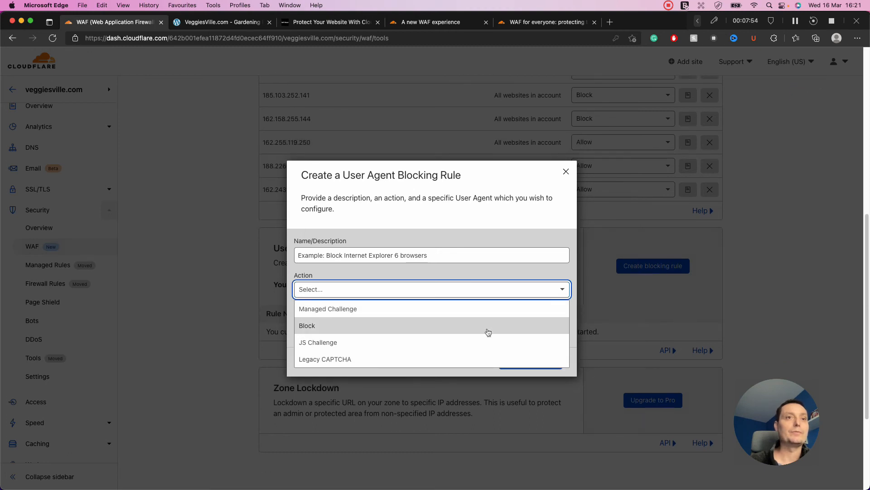
{"action": "mouse_move", "coordinate": [457, 342]}
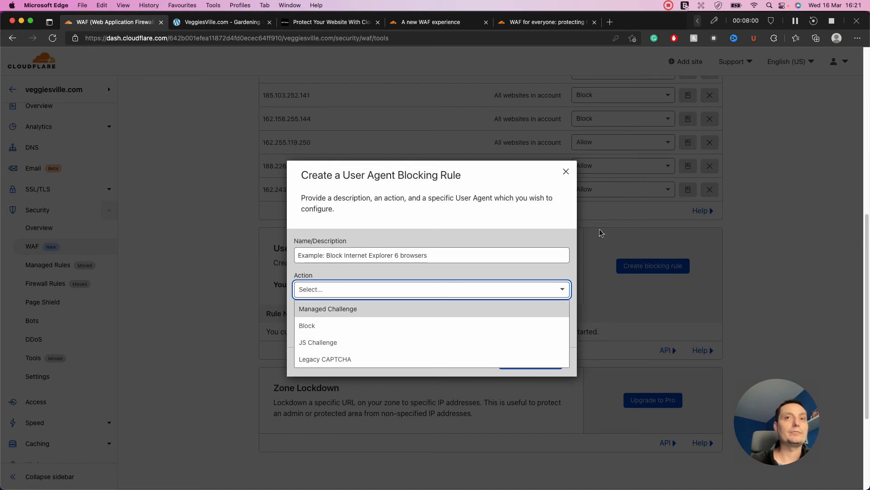
{"action": "left_click", "coordinate": [565, 171]}
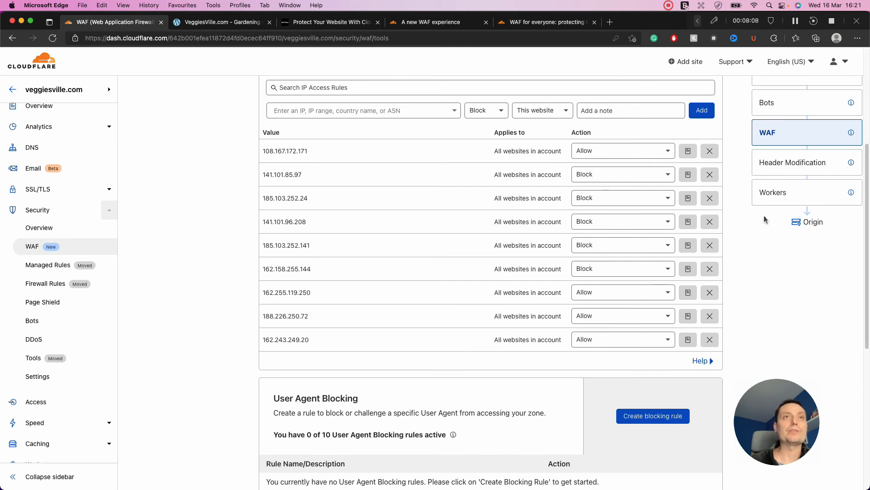
{"action": "mouse_move", "coordinate": [520, 135]}
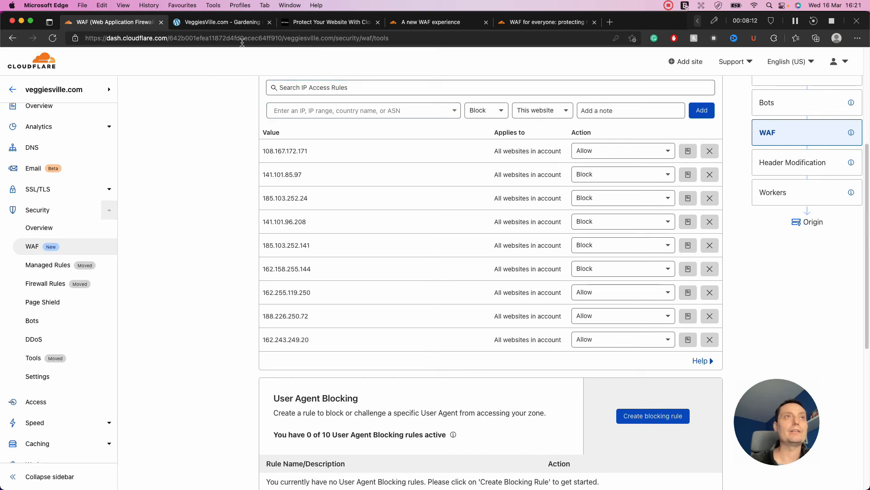
{"action": "mouse_move", "coordinate": [73, 254]}
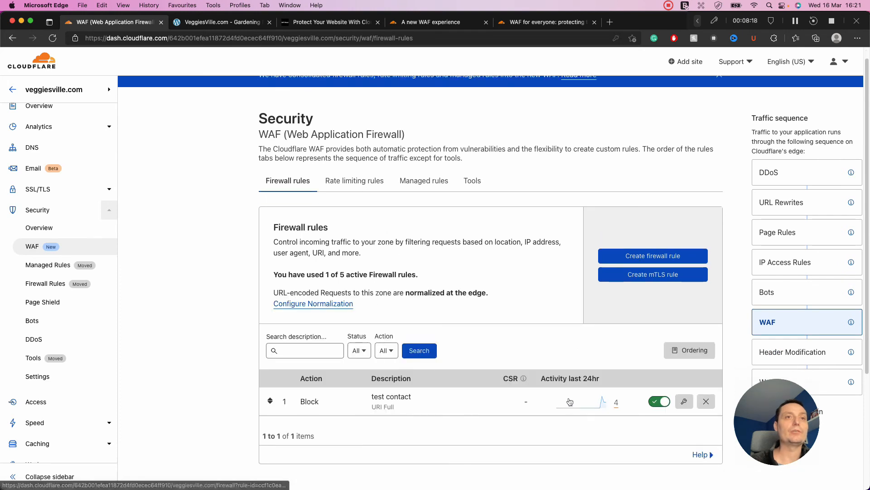
{"action": "mouse_move", "coordinate": [277, 93]}
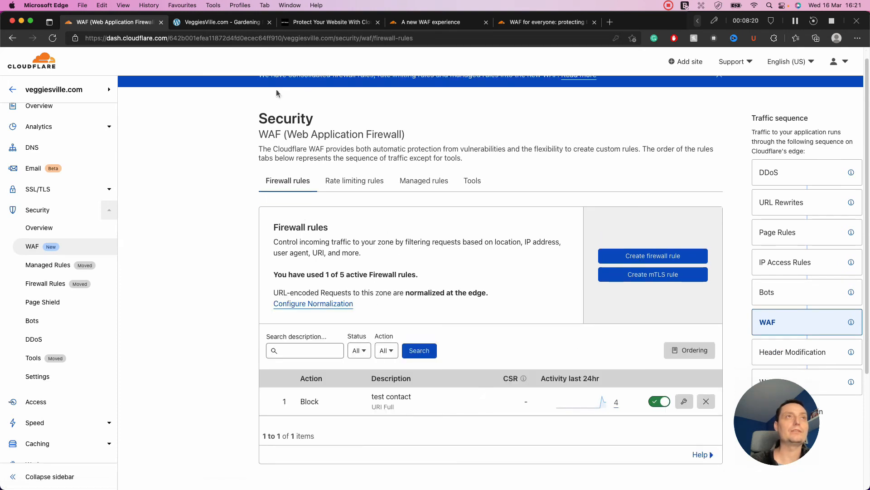
- Visit veggiesville.com's CONTACT page, see Error 1020 Access denied, and return to Cloudflare
{"action": "left_click", "coordinate": [220, 21]}
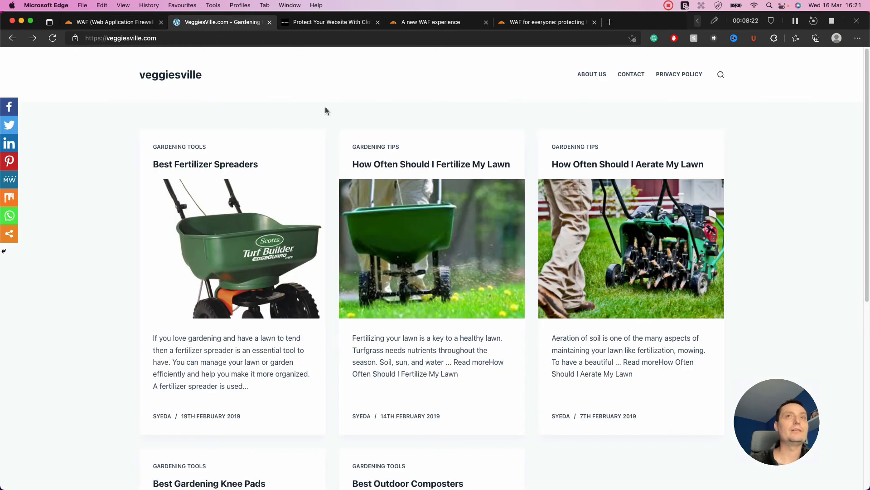
{"action": "mouse_move", "coordinate": [631, 74]}
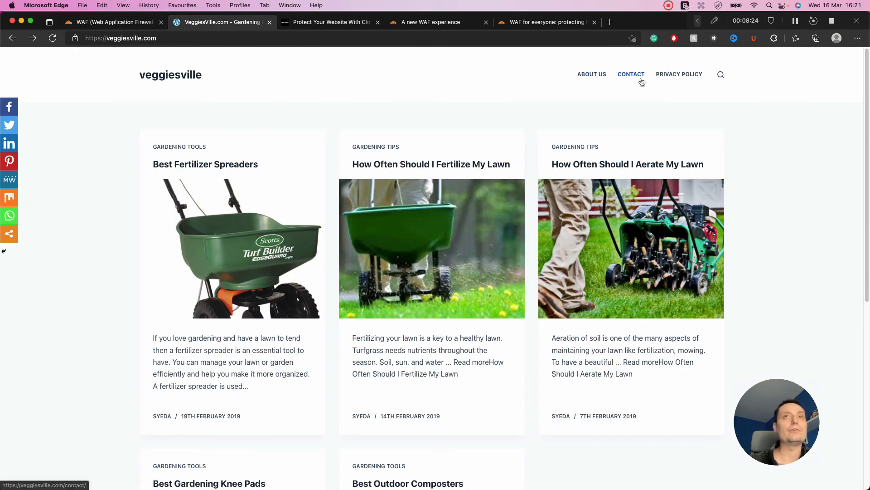
{"action": "left_click", "coordinate": [631, 73]}
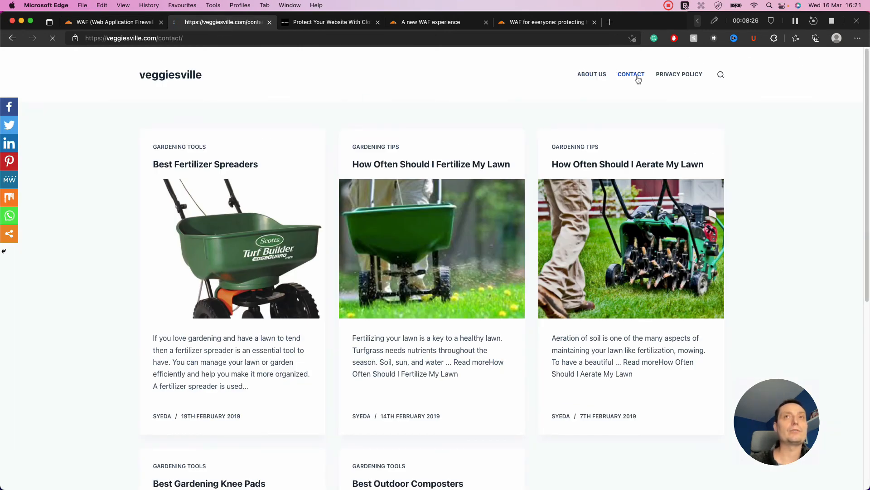
{"action": "left_click", "coordinate": [631, 73]}
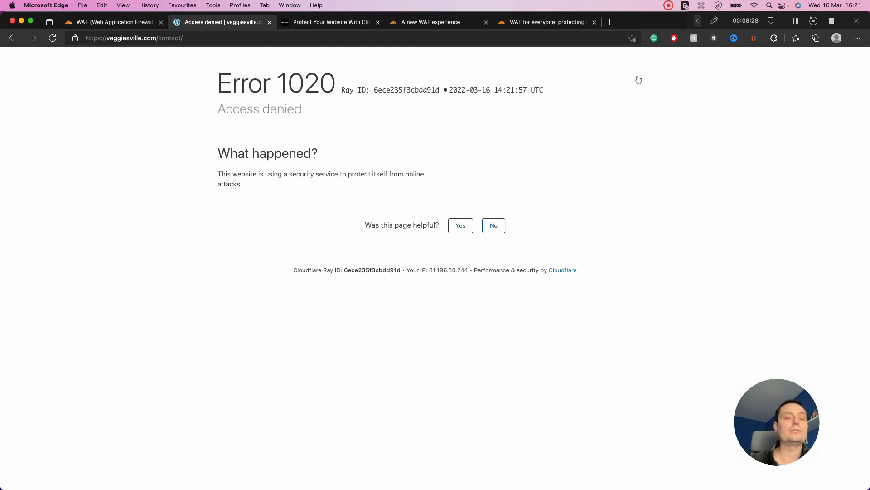
{"action": "mouse_move", "coordinate": [363, 154]}
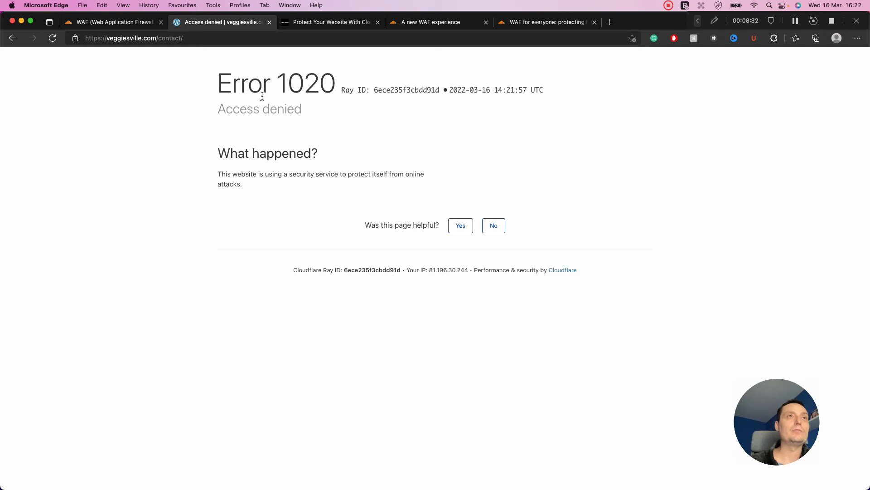
{"action": "mouse_move", "coordinate": [338, 99]}
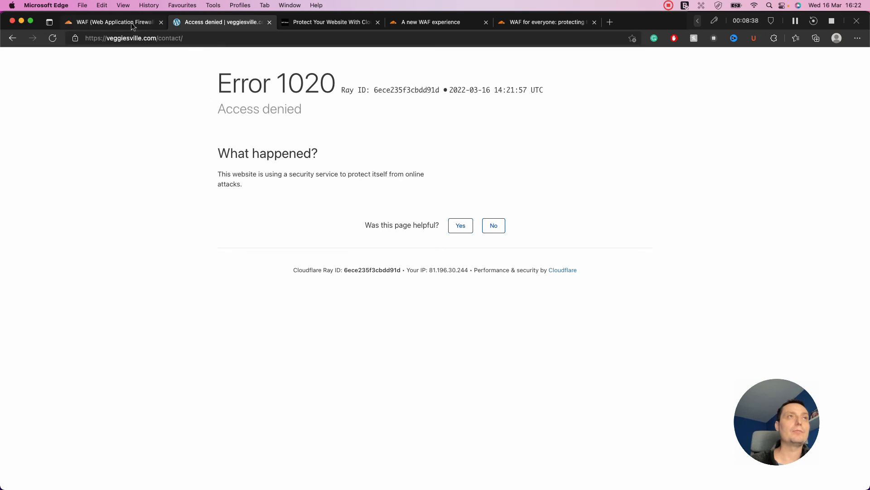
{"action": "left_click", "coordinate": [110, 22]}
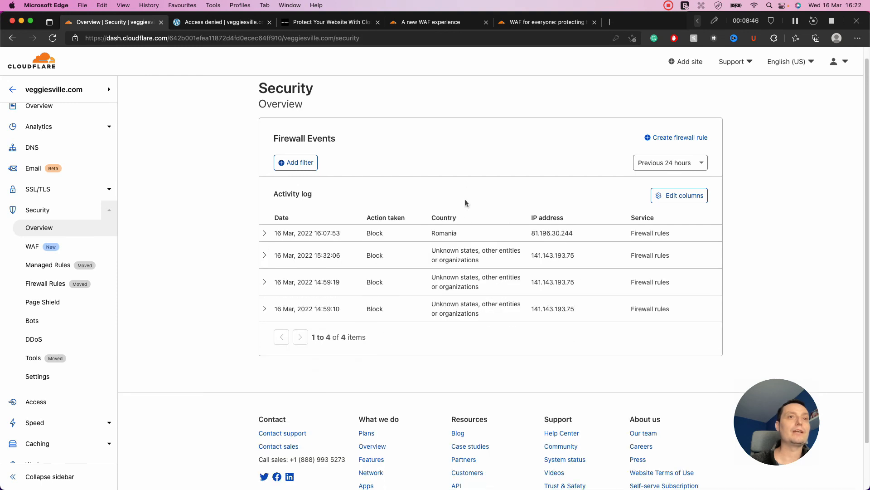
- Expand the newest blocked event confirming the test contact rule, then go to veggiesville.com's DNS records
{"action": "scroll", "scroll_direction": "down", "scroll_amount": 3}
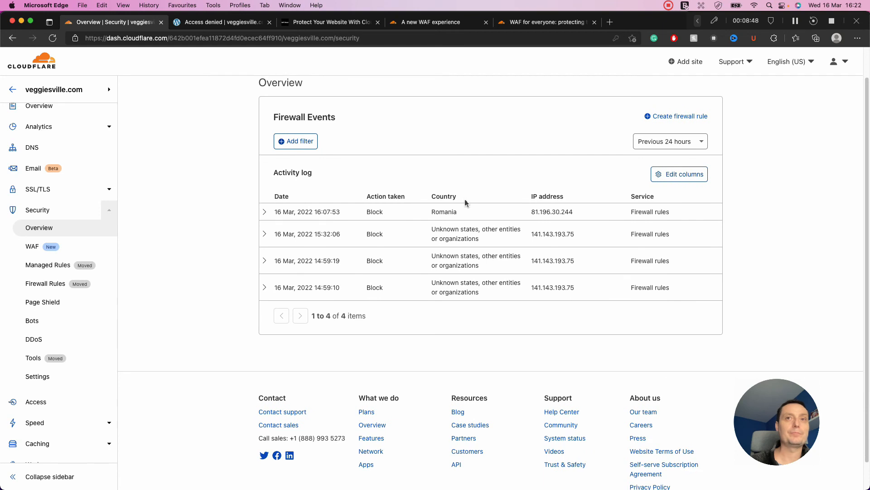
{"action": "left_click", "coordinate": [264, 211]}
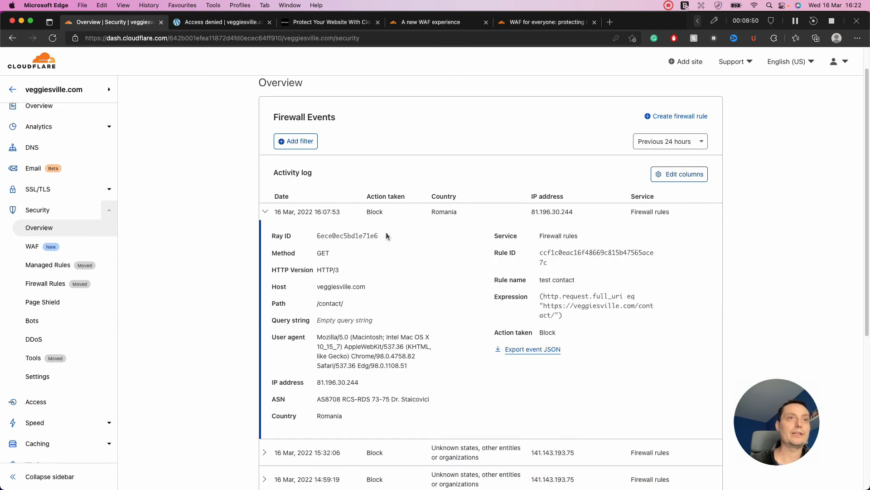
{"action": "mouse_move", "coordinate": [379, 324]}
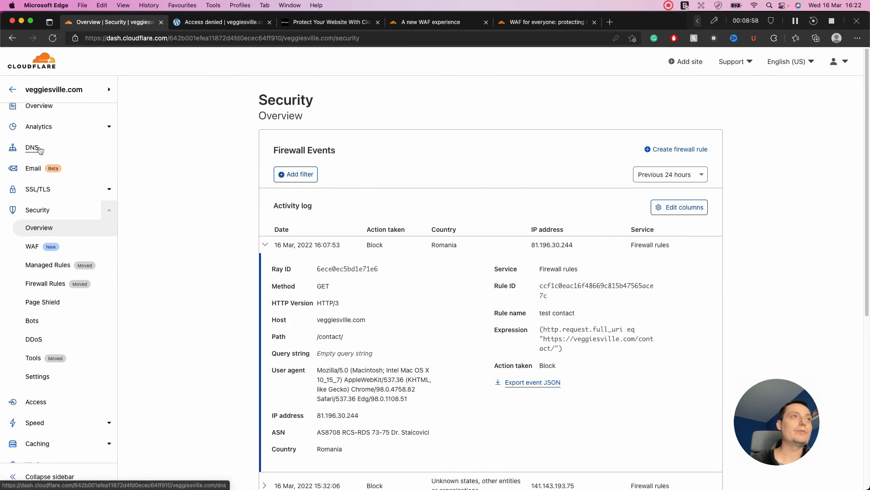
{"action": "left_click", "coordinate": [32, 146]}
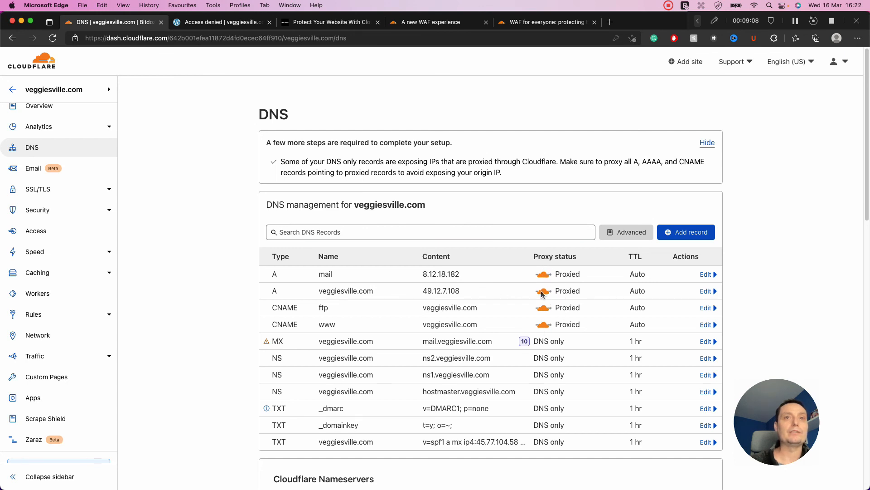
- Edit the veggiesville.com root A record to view its IPv4 address and proxied status
{"action": "left_click", "coordinate": [705, 290]}
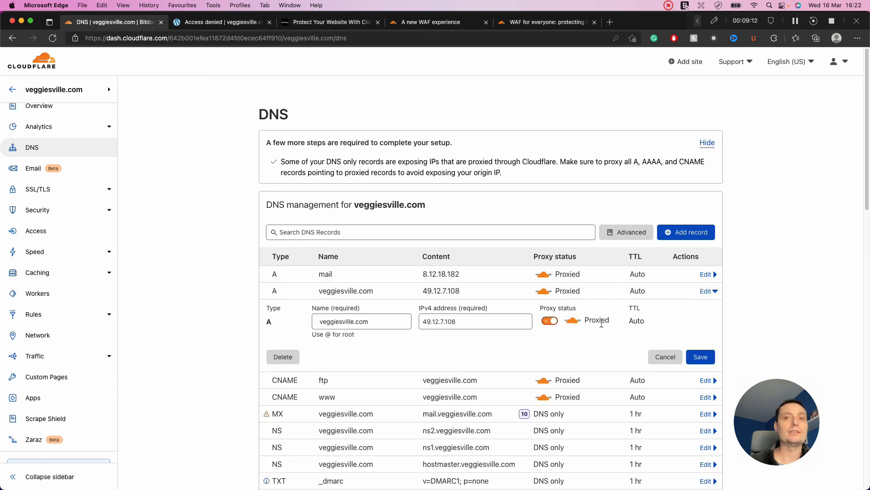
{"action": "mouse_move", "coordinate": [690, 340]}
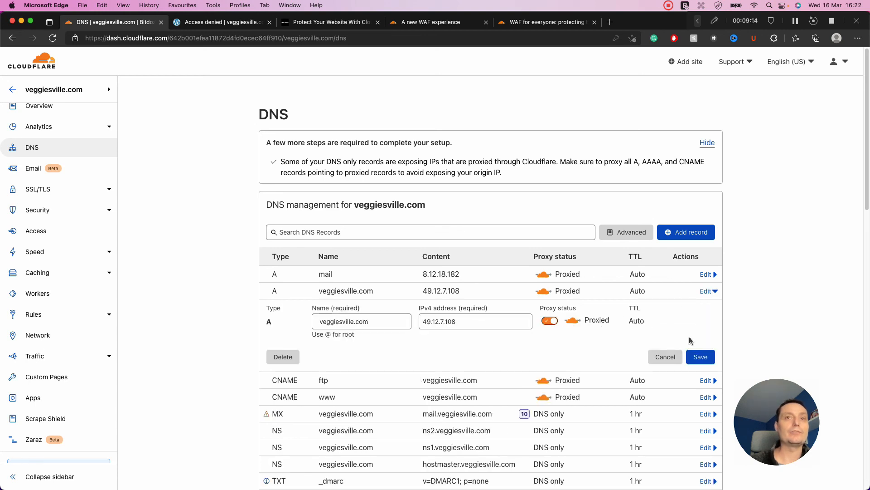
{"action": "mouse_move", "coordinate": [582, 311]}
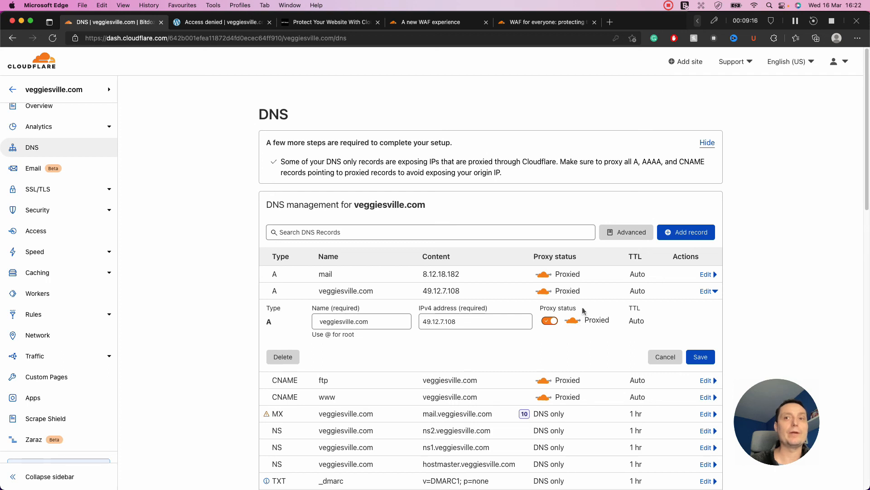